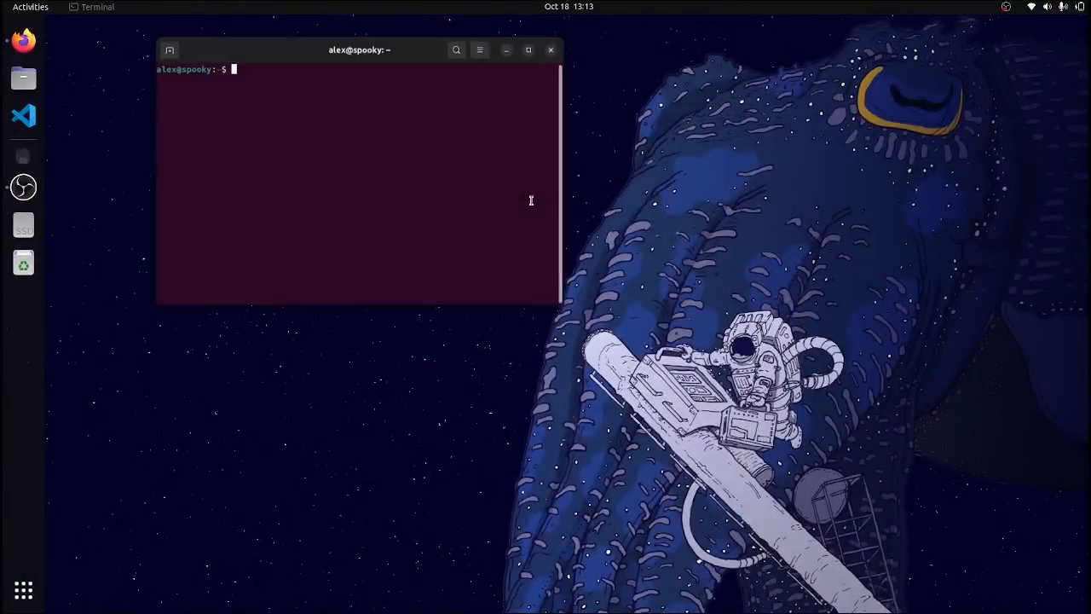
Run iwconfig to list wireless interfaces and select a Coconut radio's interface name.
type("iwco")
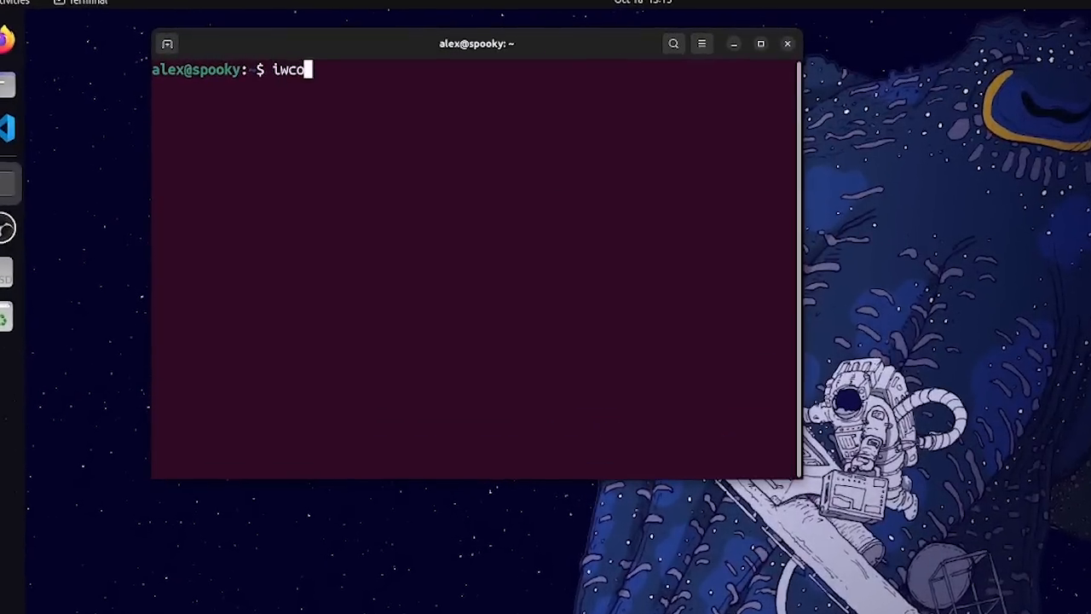
key("Return")
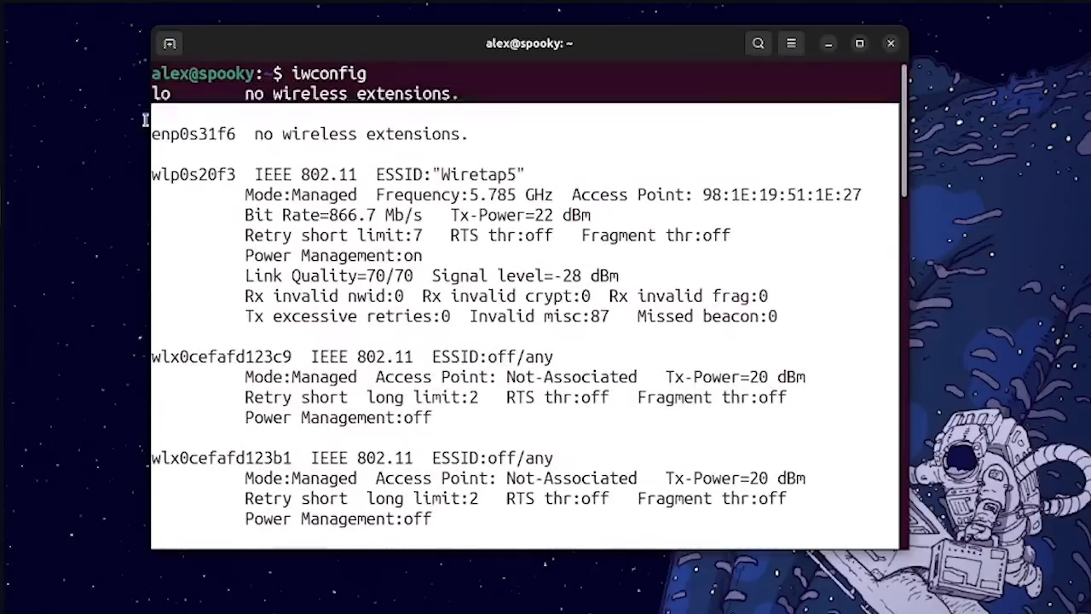
double_click(219, 356)
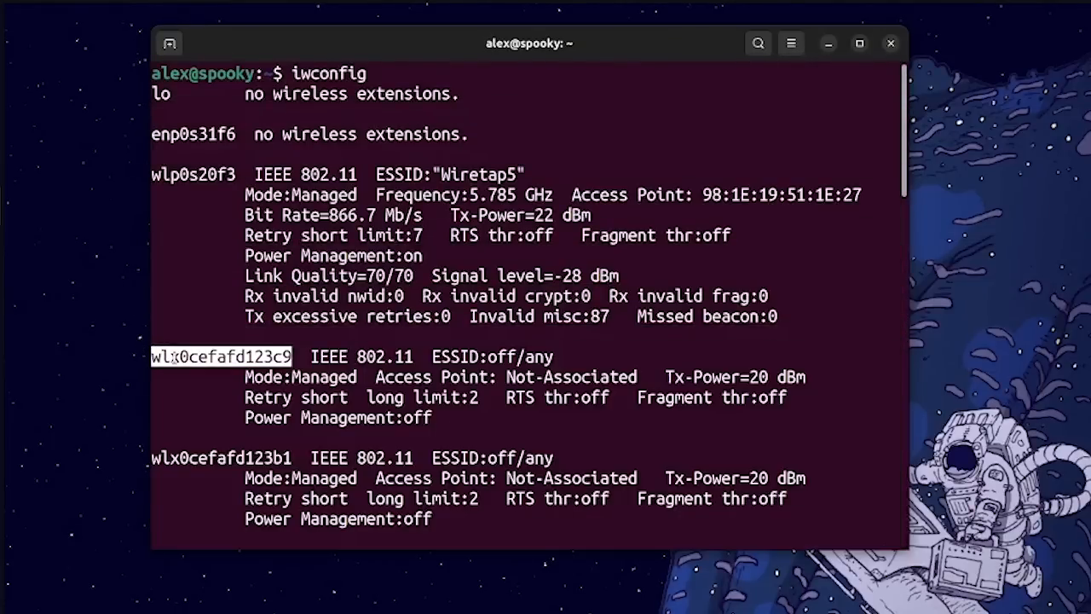
mouse_move(235, 386)
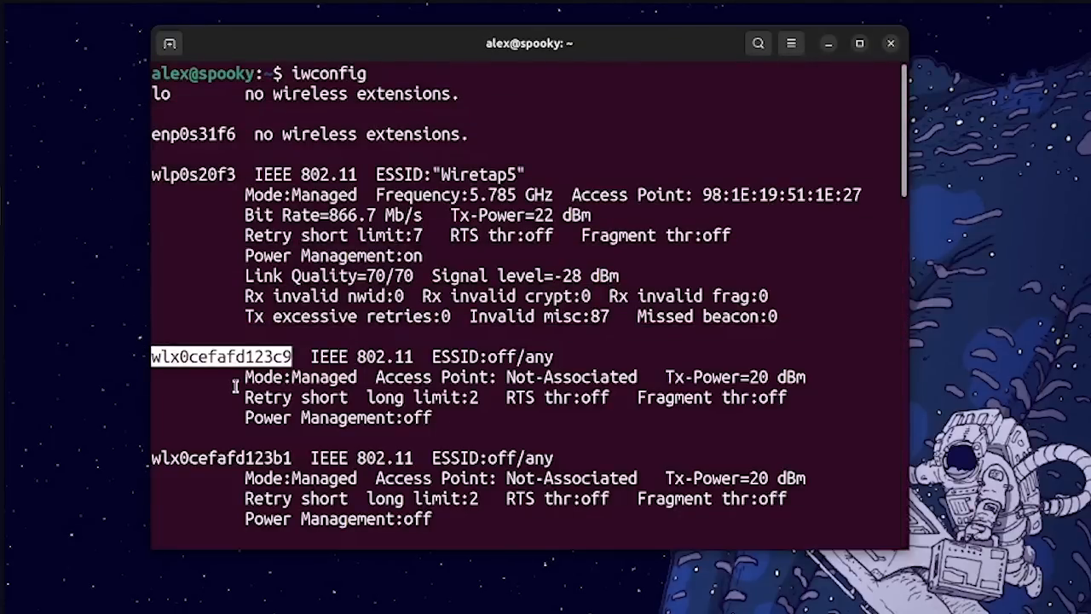
Run sudo airmon-ng with the password to show each radio's driver and RT5370 chipset.
scroll("down", 3)
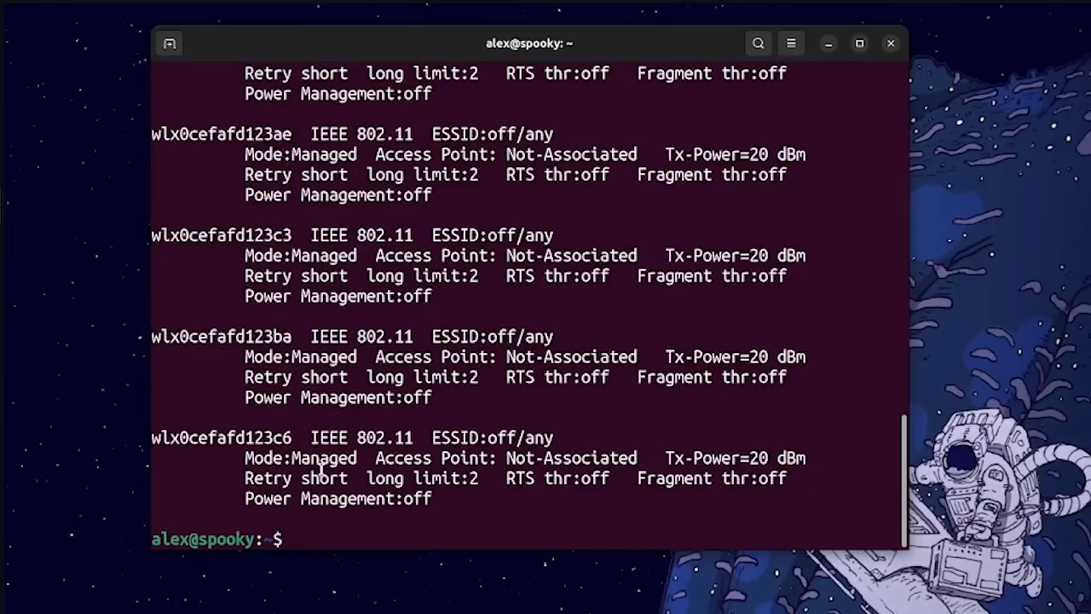
type("sudo airmon")
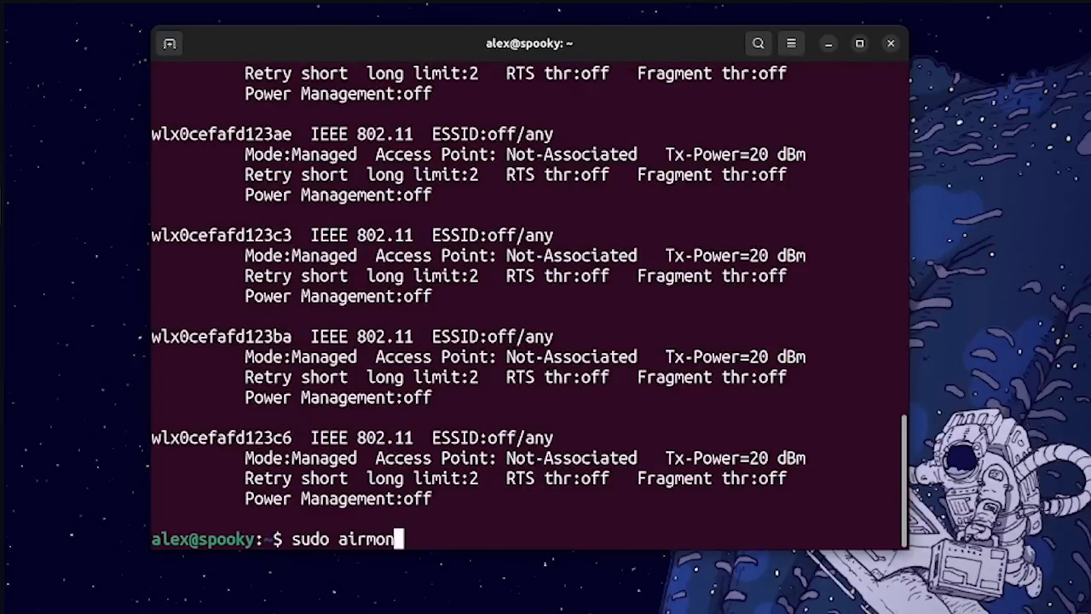
type("-ng")
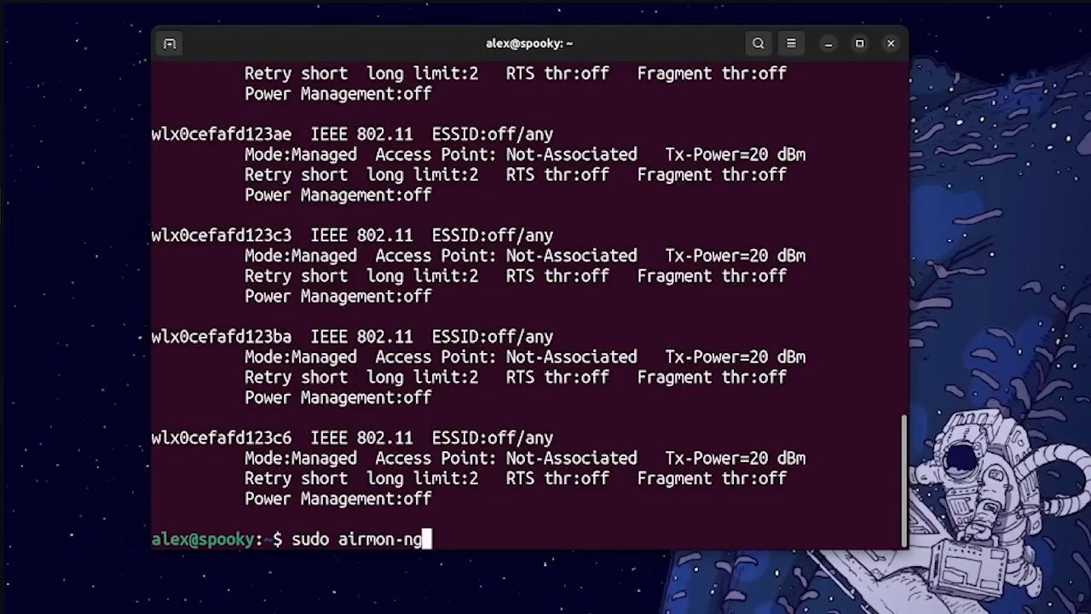
key("Return")
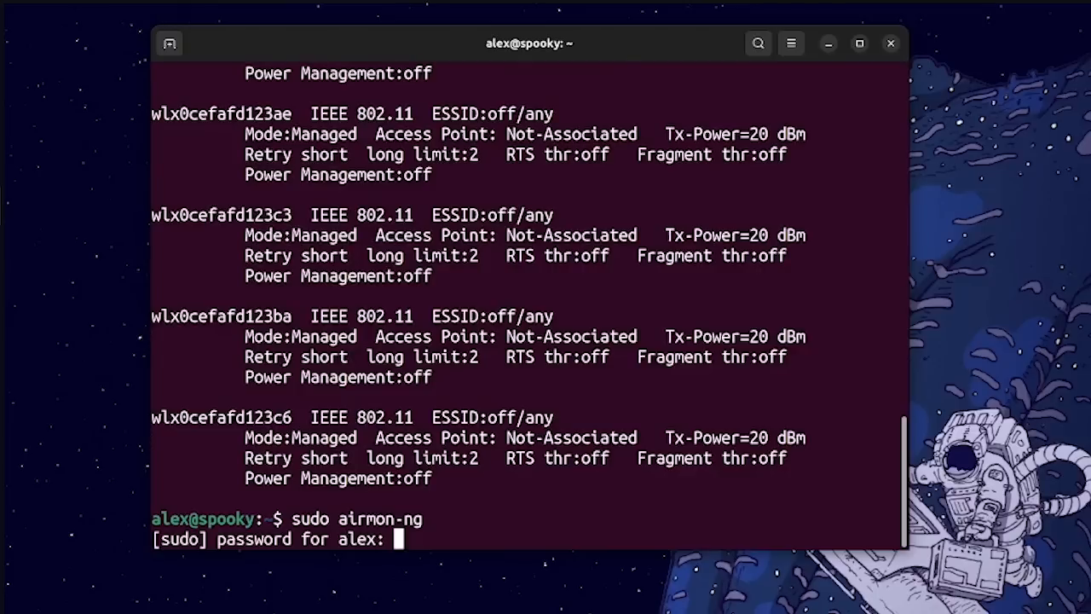
key("Return")
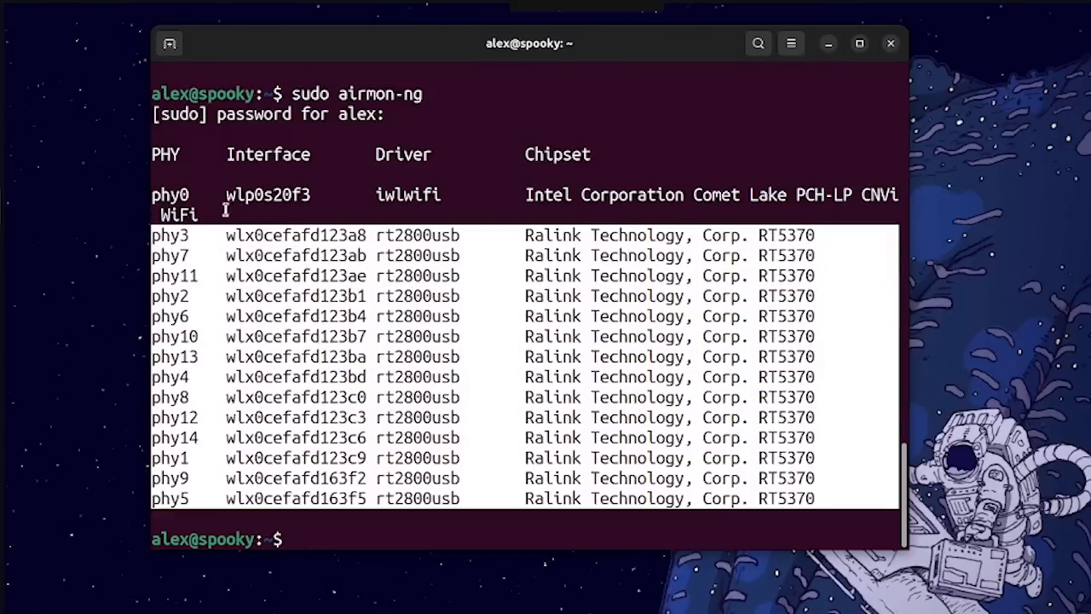
mouse_move(149, 226)
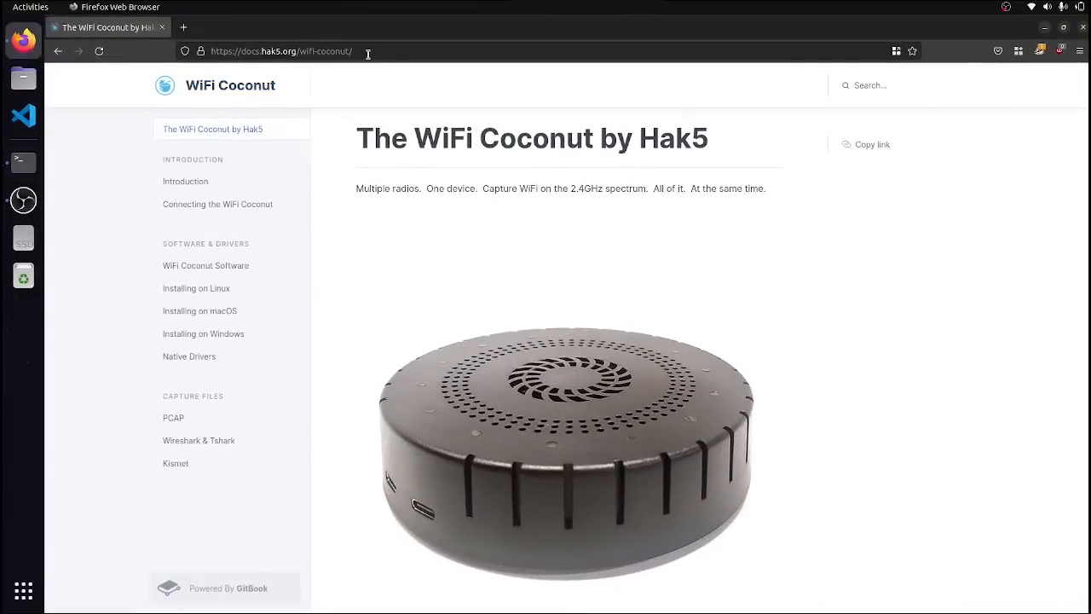
Open the WiFi Coconut 'Installing on Linux' guide and locate its Debian/Ubuntu install section.
left_click(282, 51)
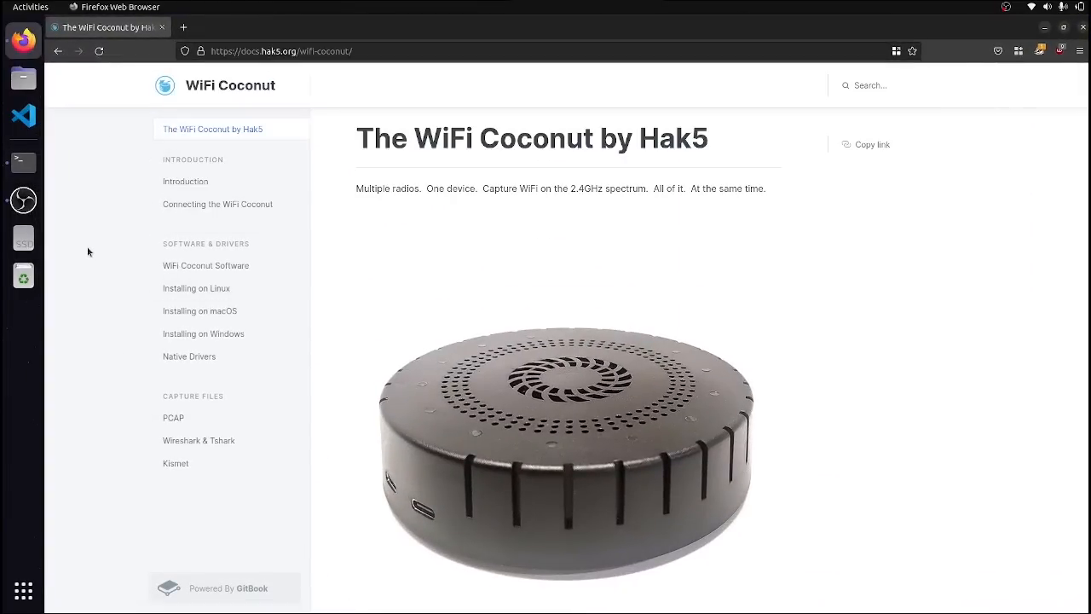
mouse_move(230, 257)
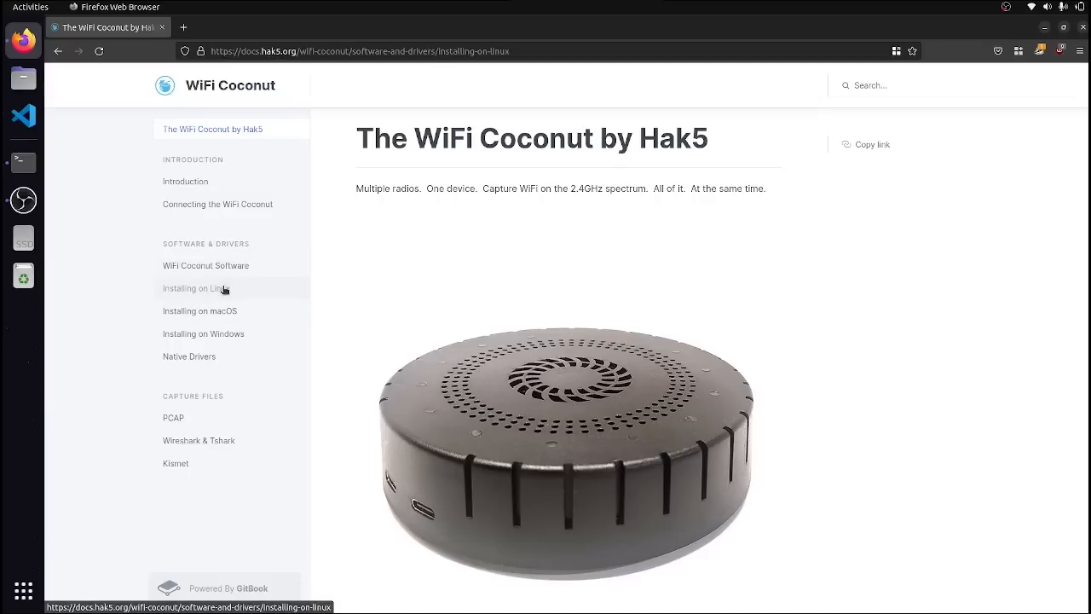
left_click(194, 287)
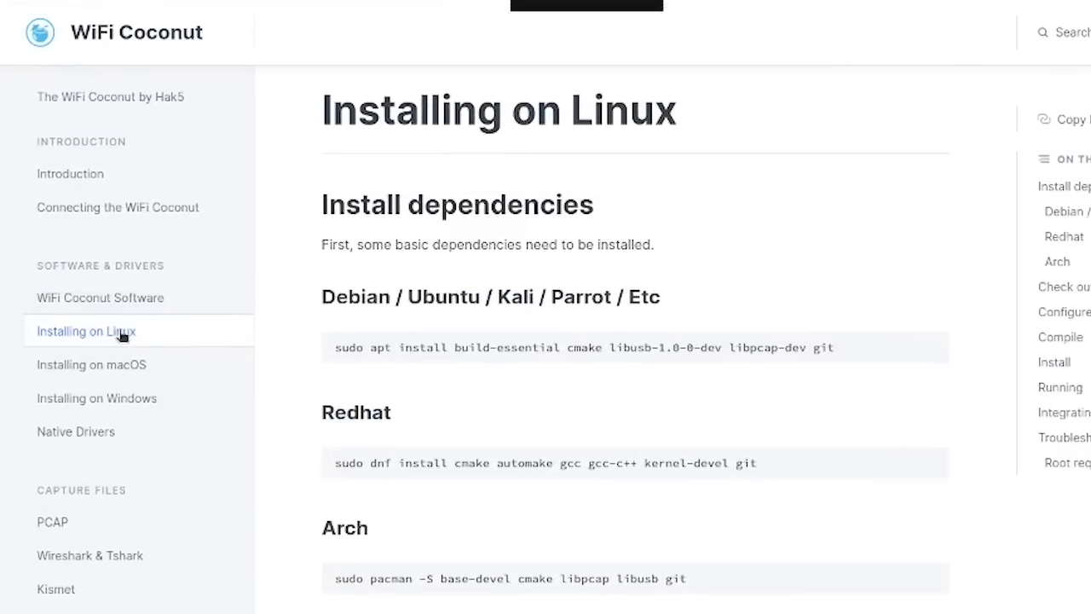
scroll("down", 3)
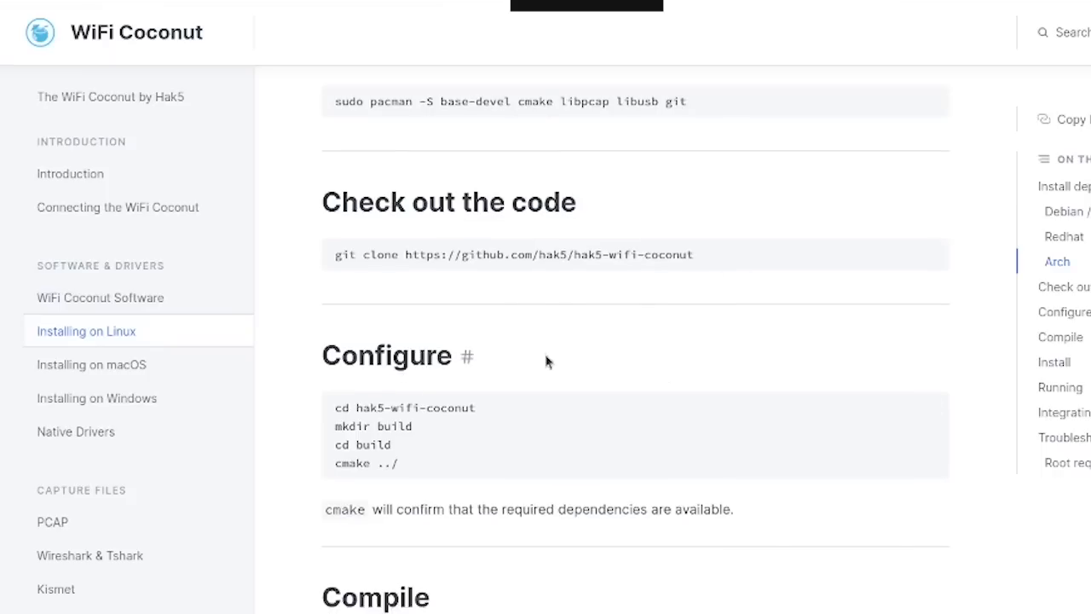
scroll("up", 3)
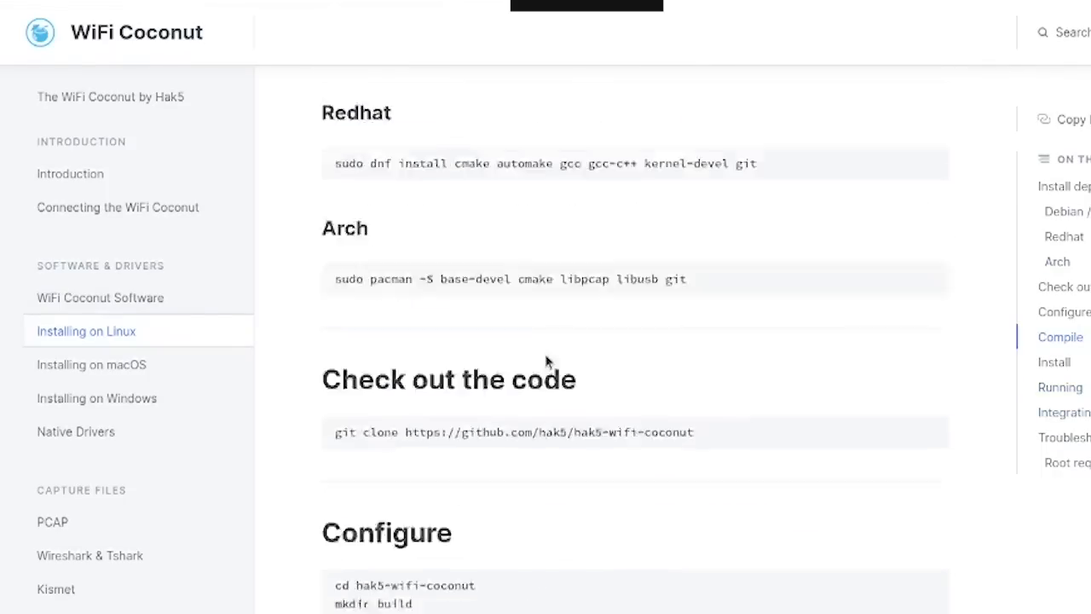
scroll("up", 3)
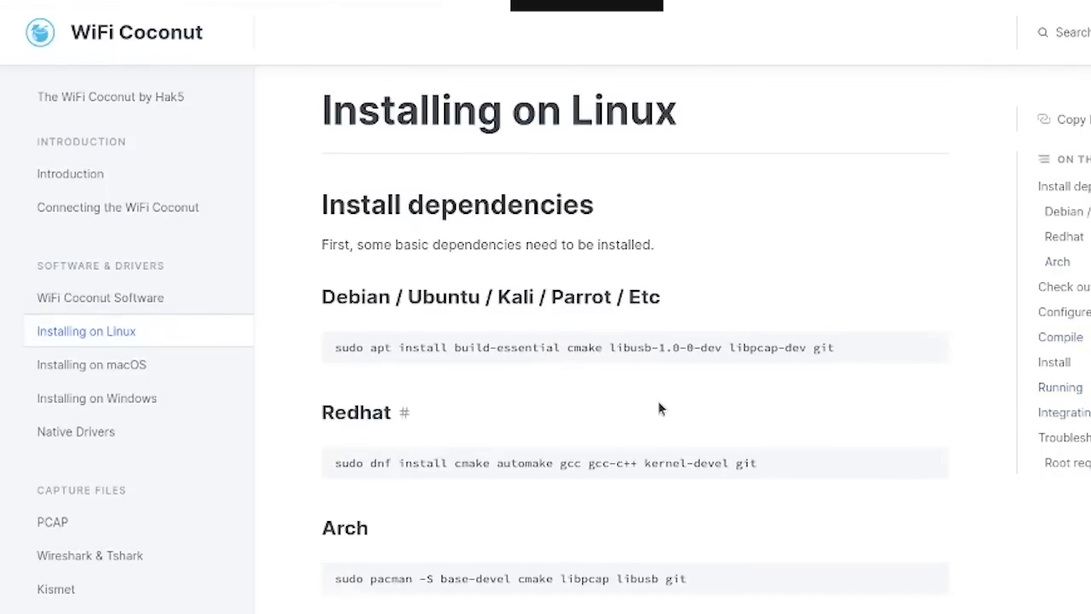
scroll("down", 3)
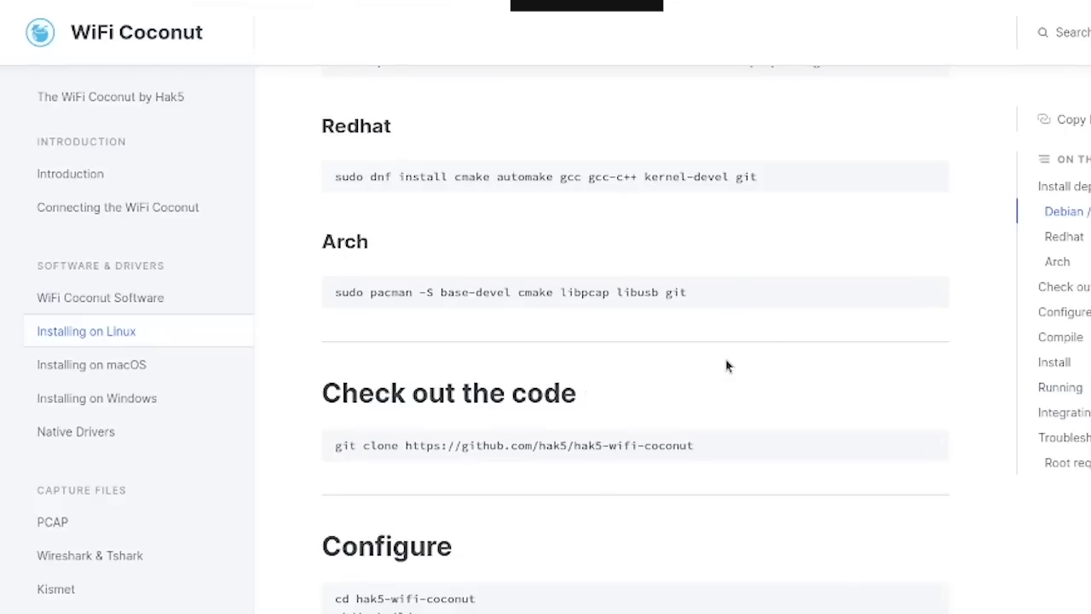
scroll("up", 3)
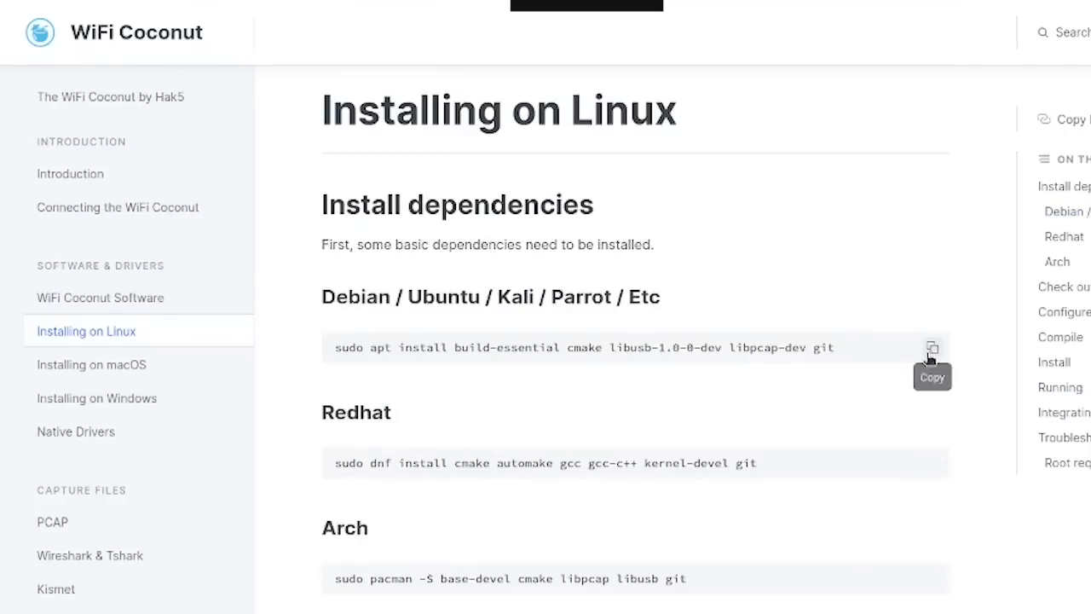
mouse_move(460, 300)
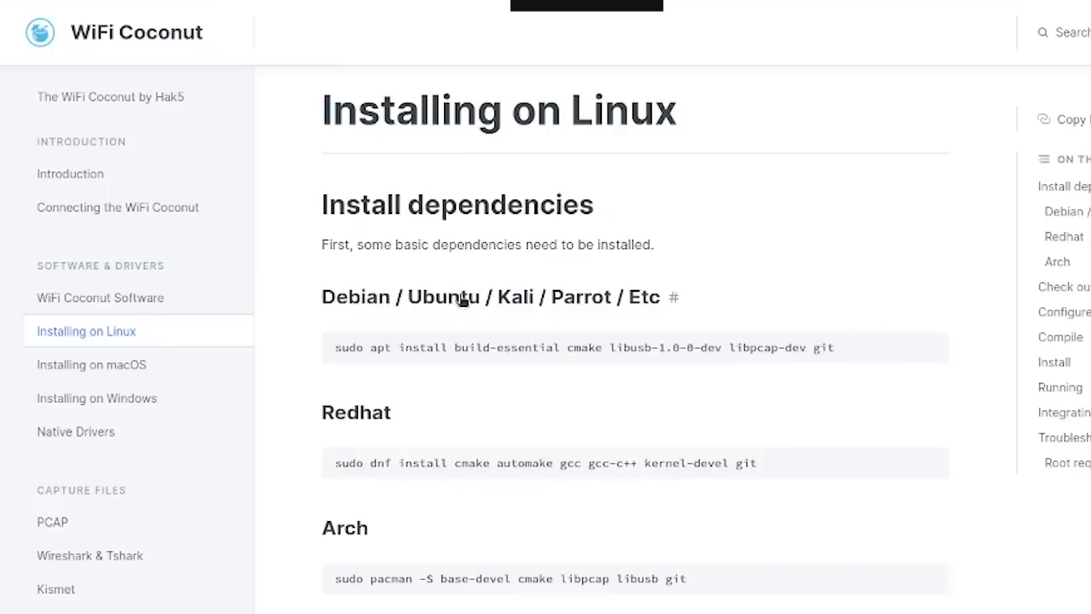
double_click(442, 297)
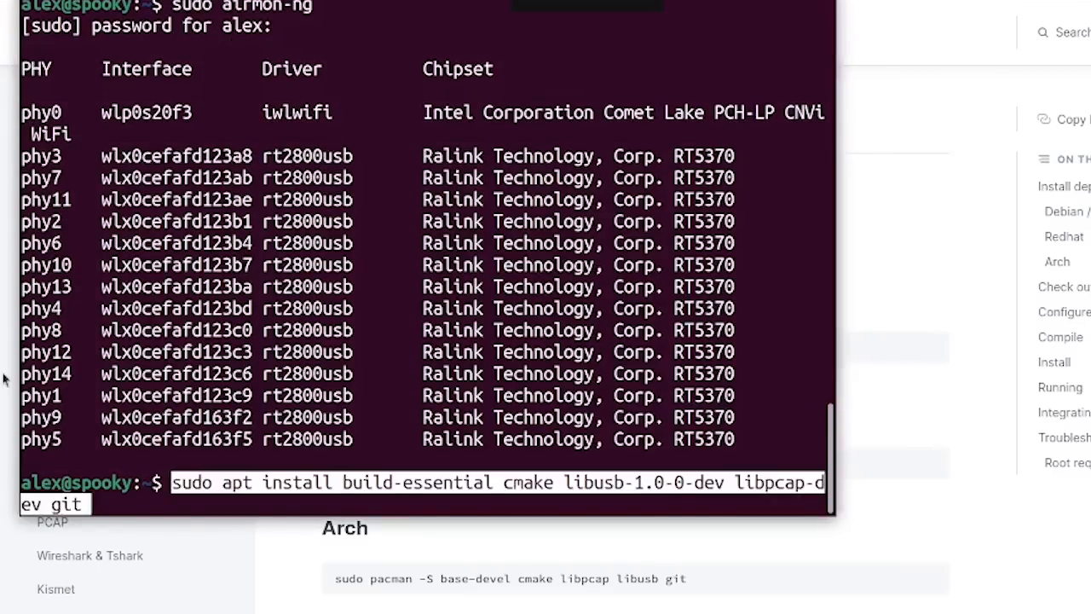
Run the apt dependency install and git clone of hak5-wifi-coconut, then grab the cmake commands.
key("Return")
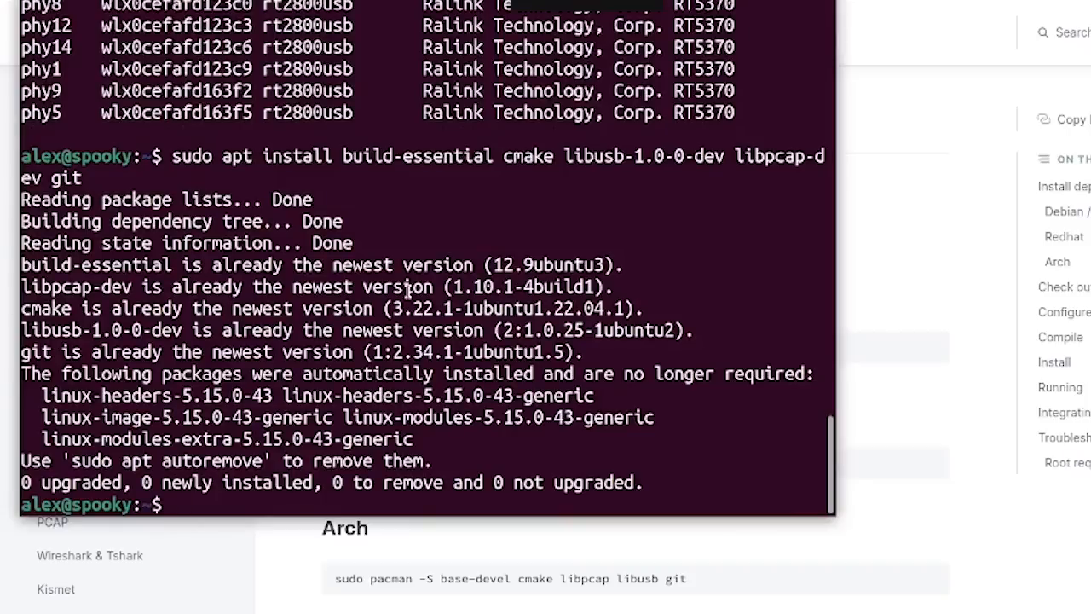
mouse_move(619, 215)
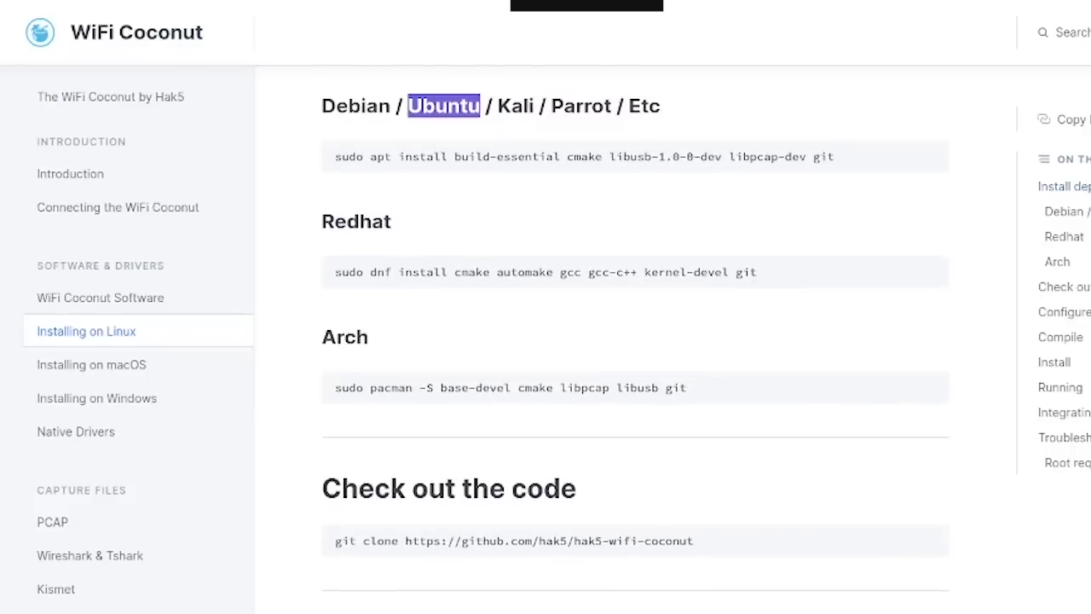
mouse_move(934, 540)
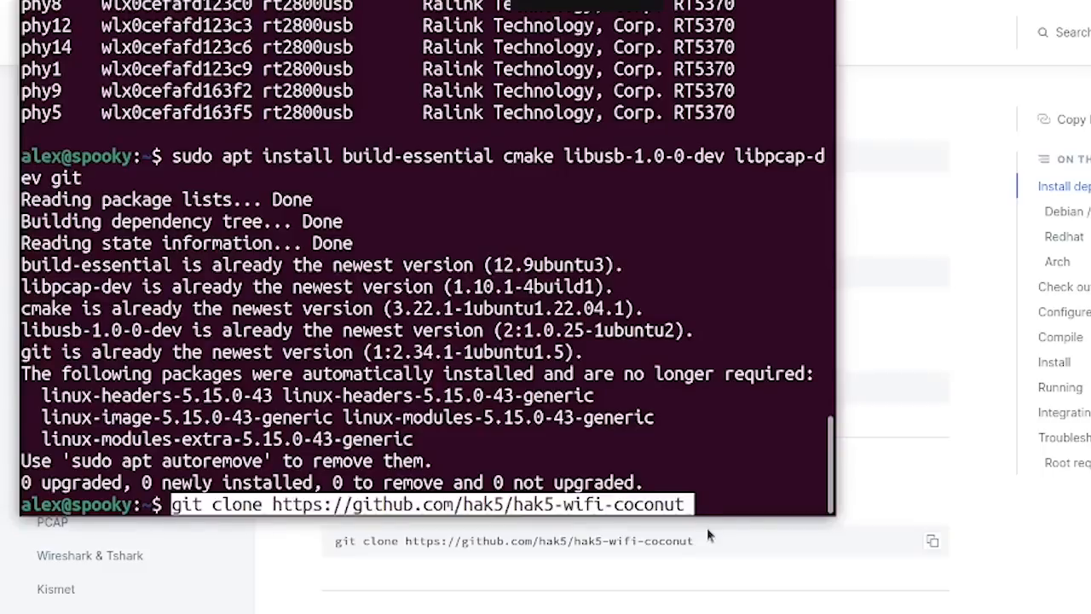
key("Return")
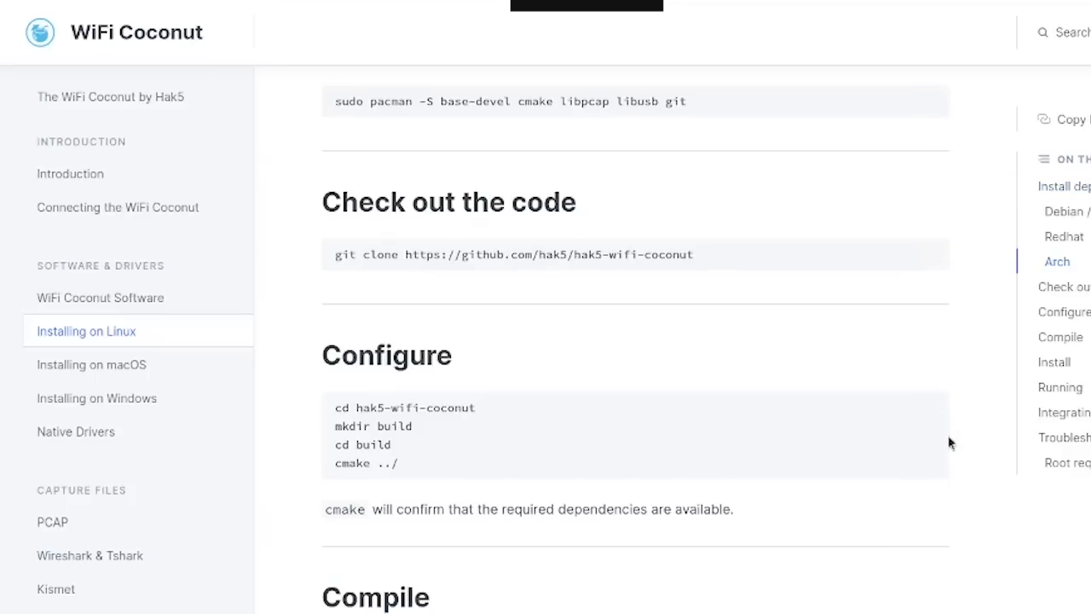
mouse_move(388, 445)
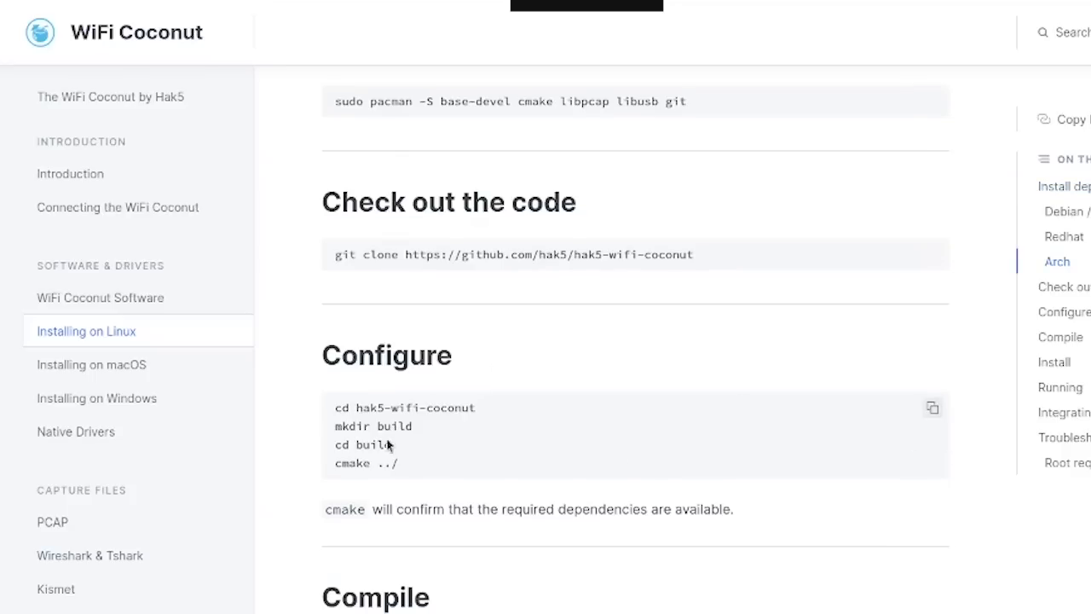
double_click(415, 407)
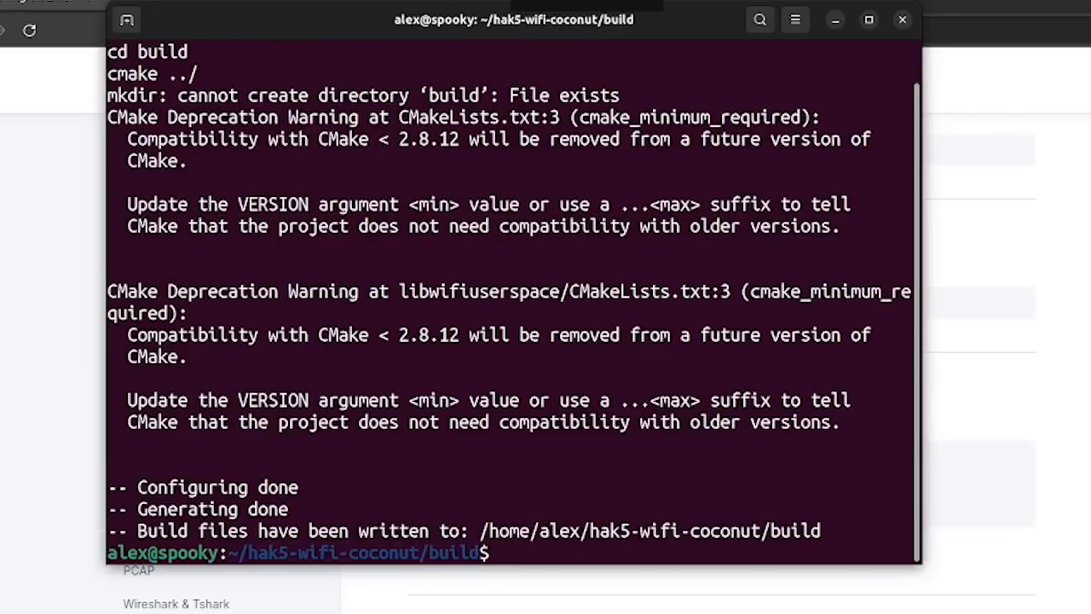
Compile with make, install with sudo, and run sudo wifi_coconut's live channel display.
type("make")
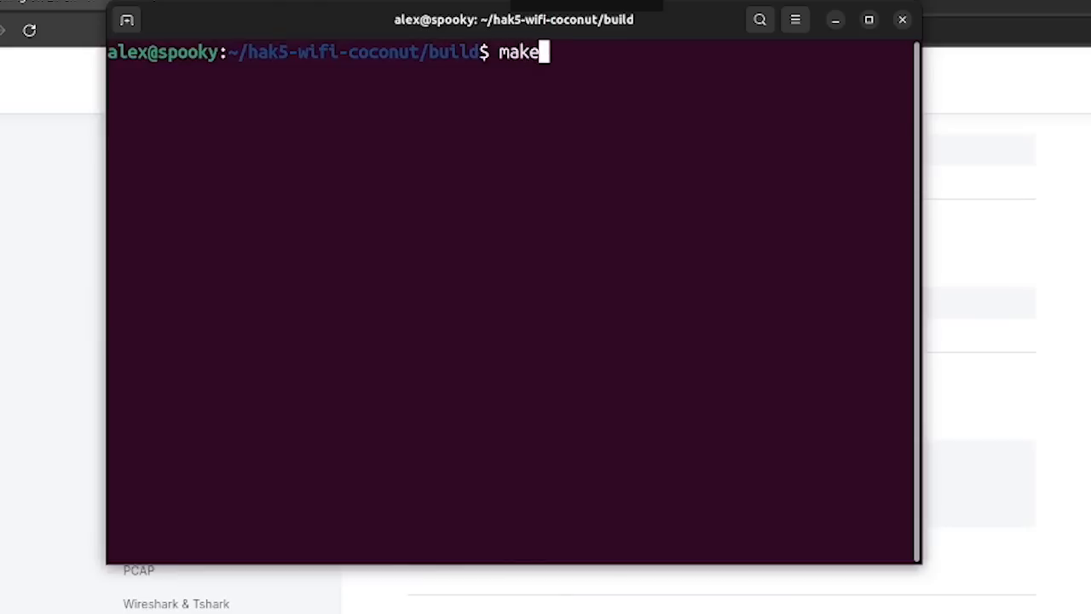
key("Return")
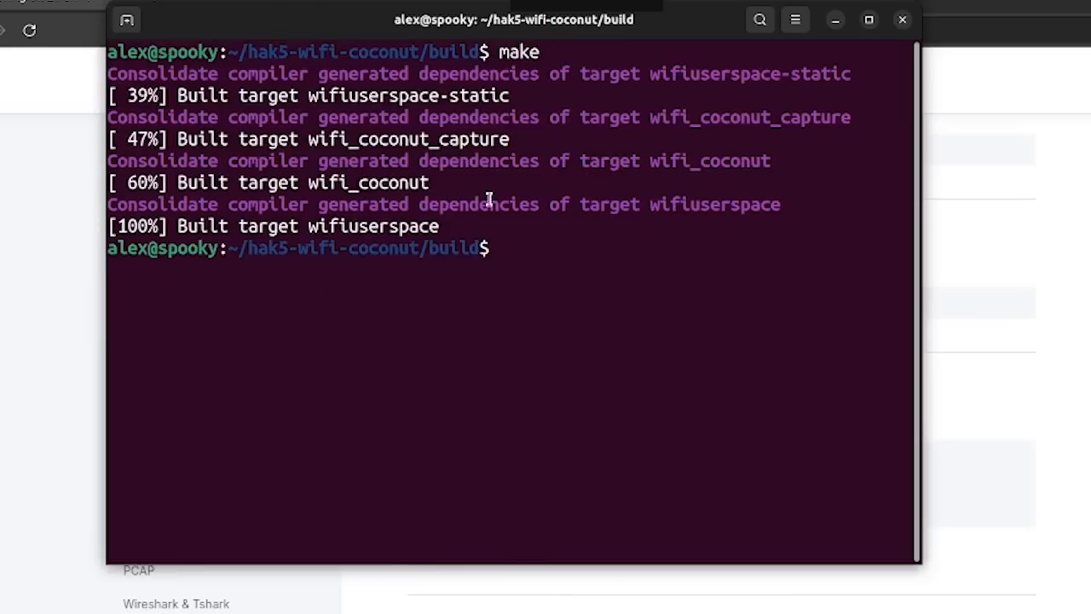
type("sudo make install")
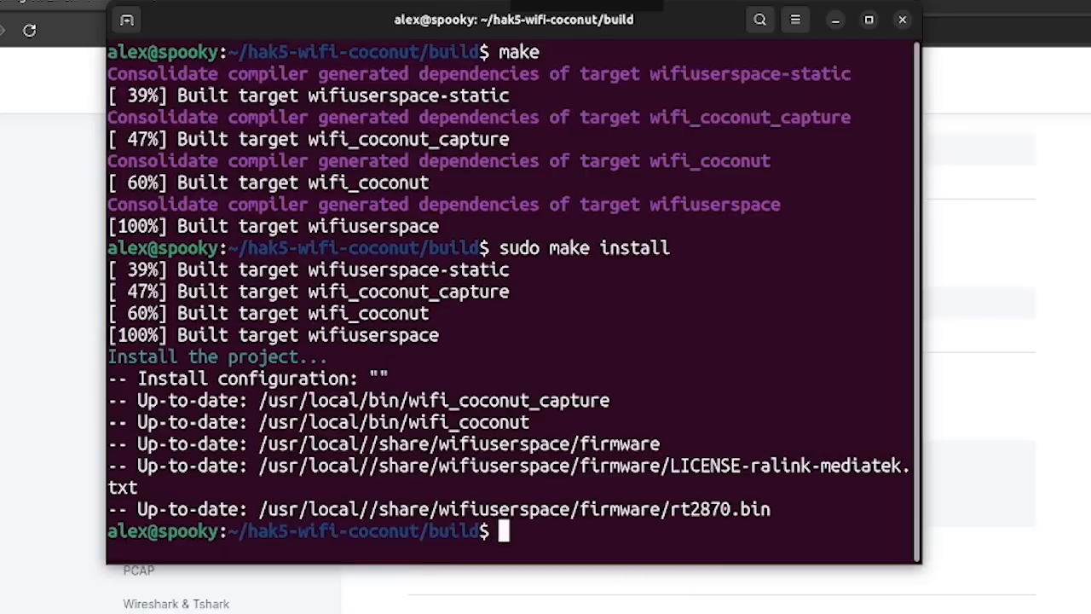
mouse_move(546, 330)
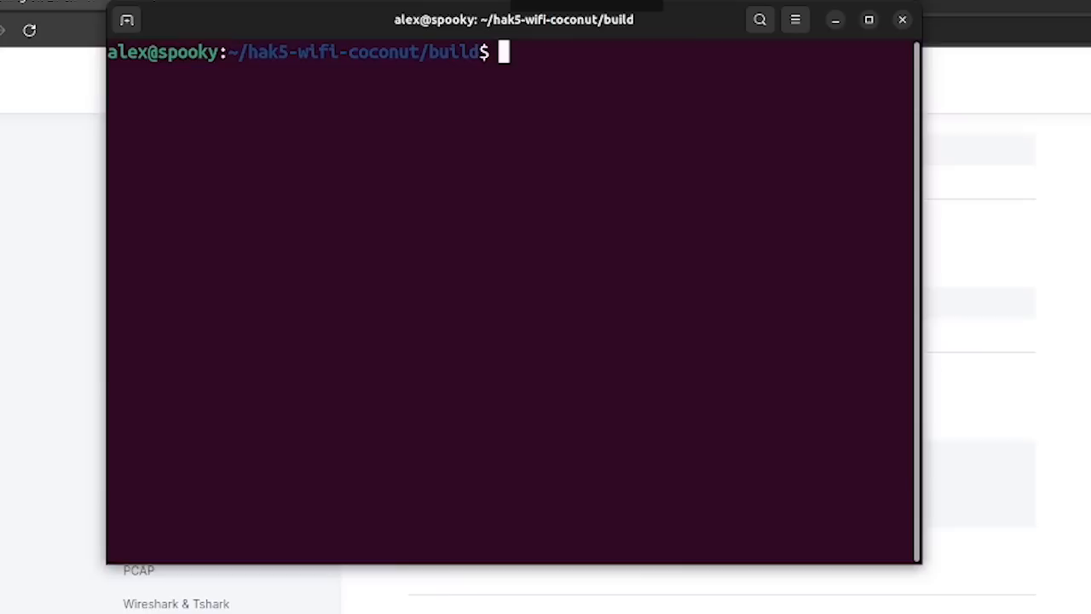
type("sudo wifi_")
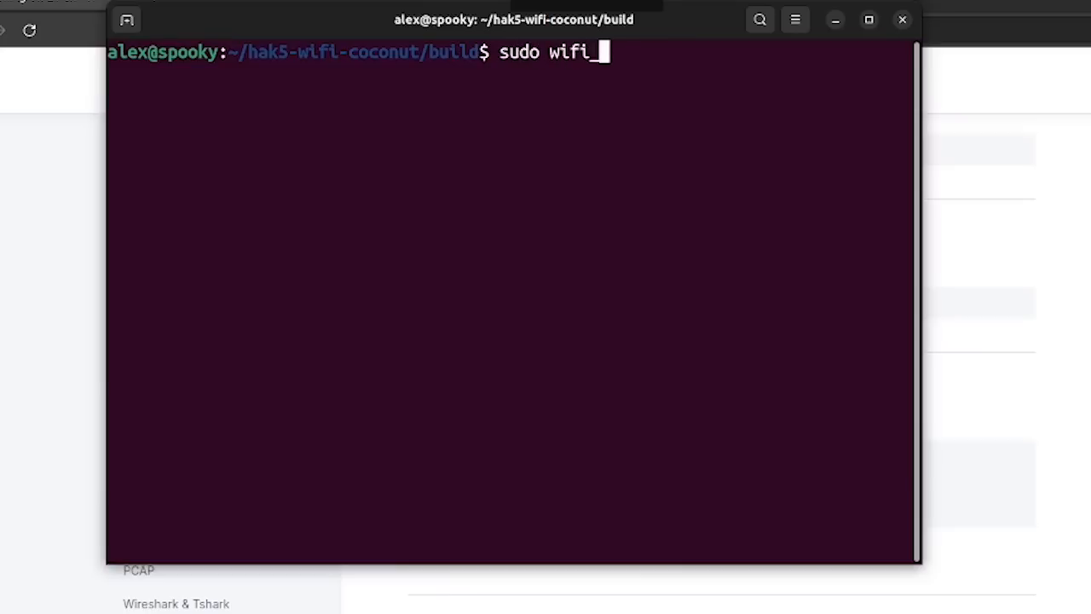
key("Return")
type("wifi_coconut --")
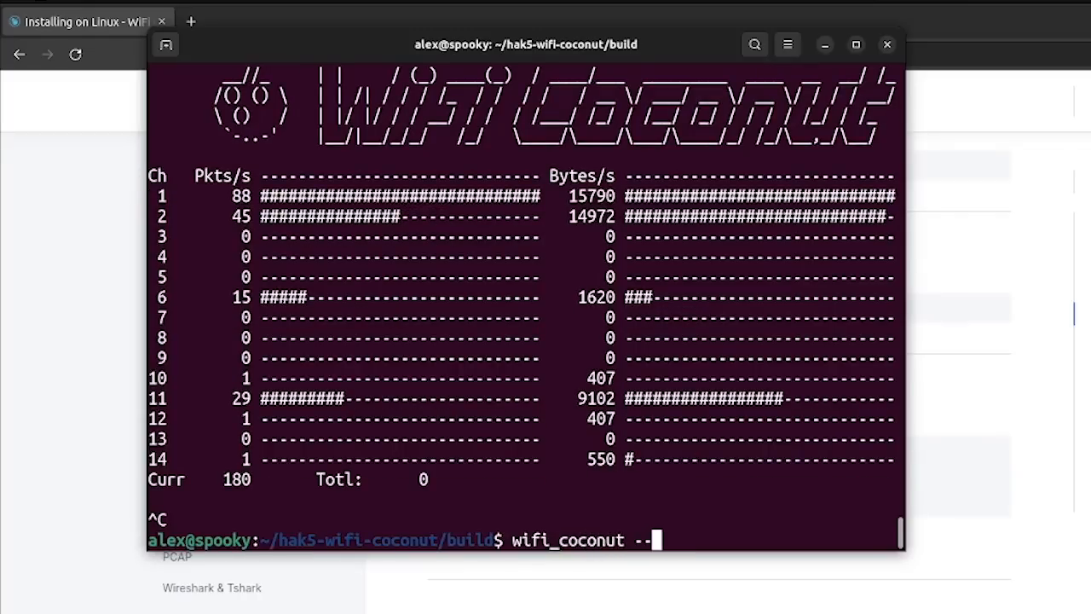
Show wifi_coconut --help and highlight the --disable-leds and --quiet options.
key("Return")
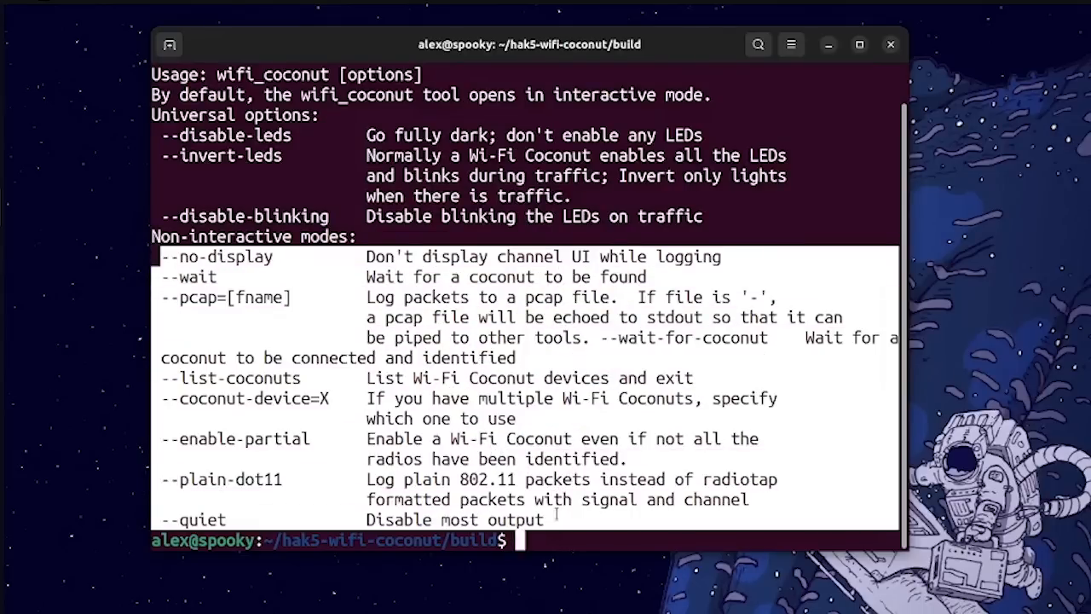
mouse_move(645, 216)
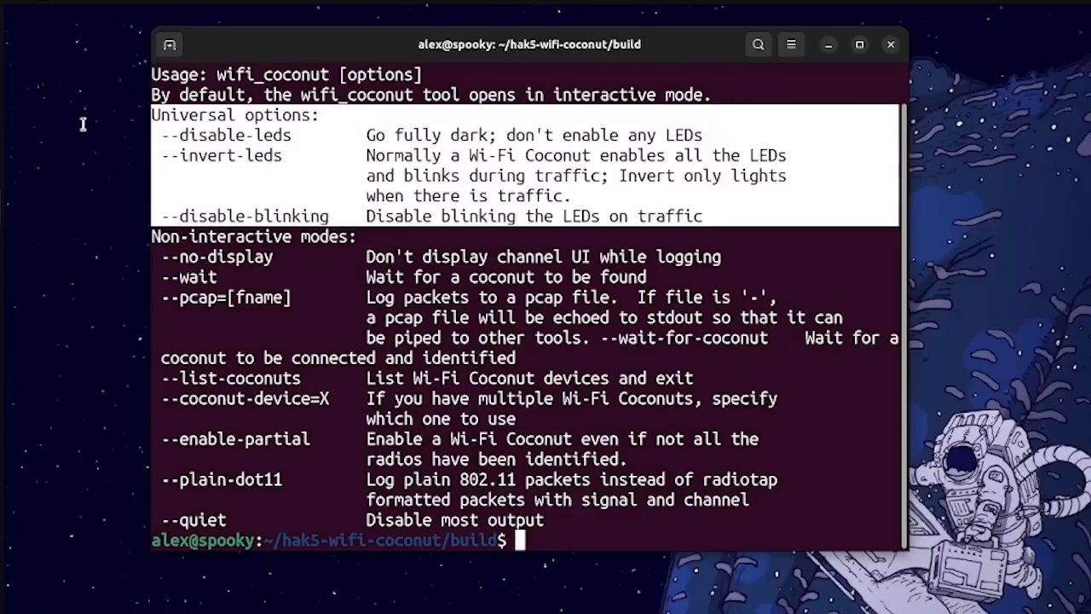
double_click(225, 135)
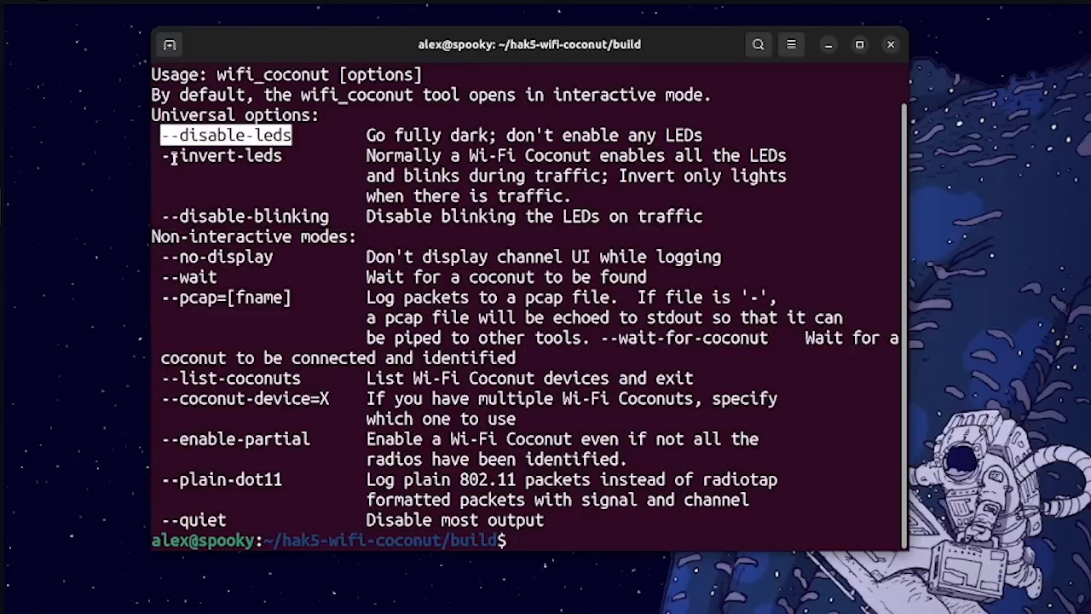
double_click(229, 155)
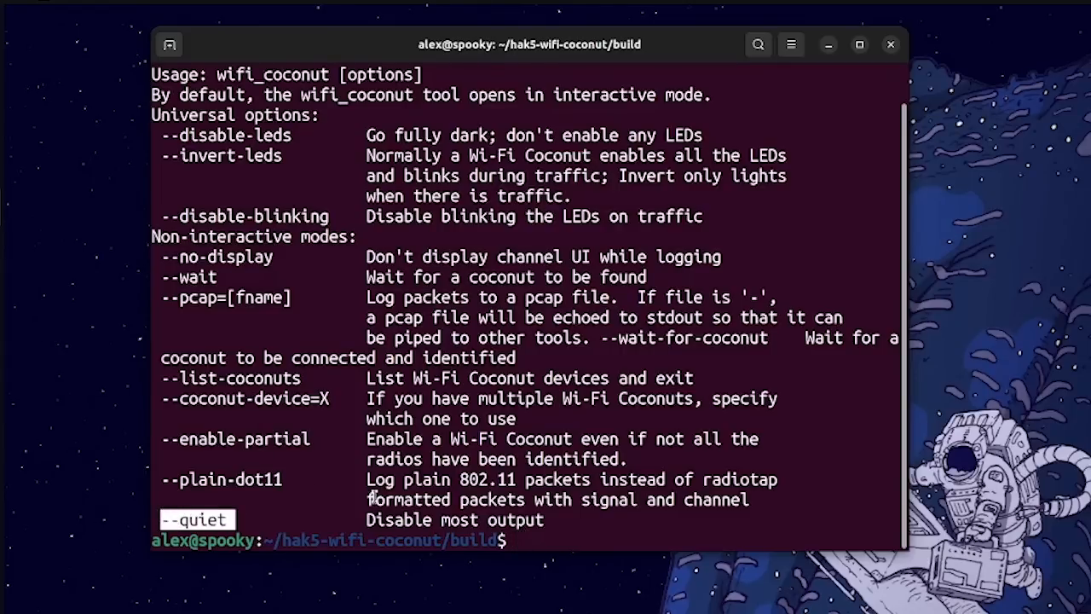
Run sudo wifi_coconut --no-display, then stop it with Ctrl+C.
type("clear")
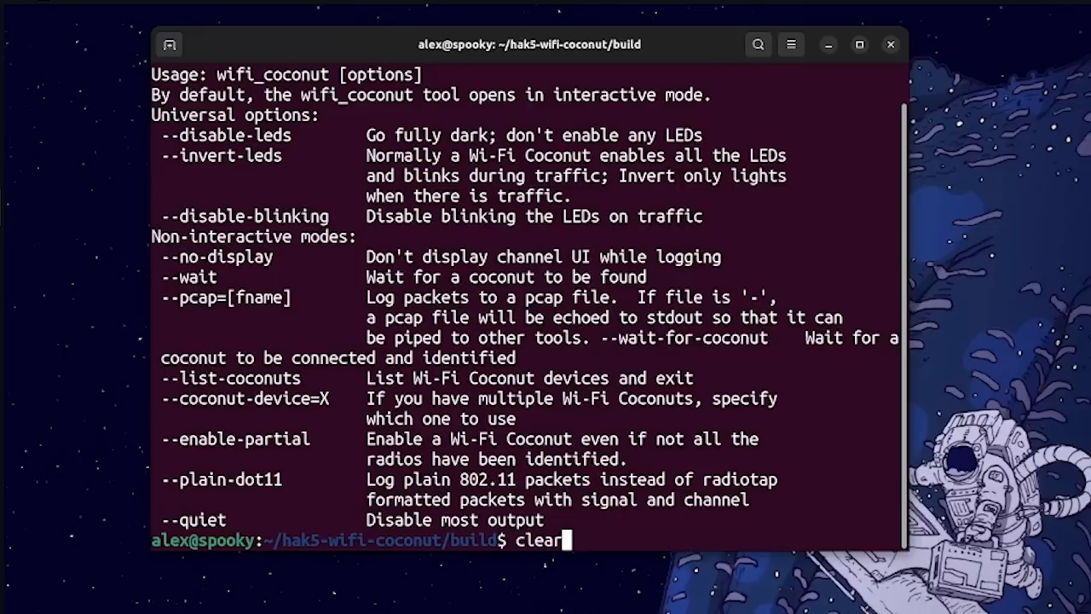
type("sudo wifi_coconut --no-display")
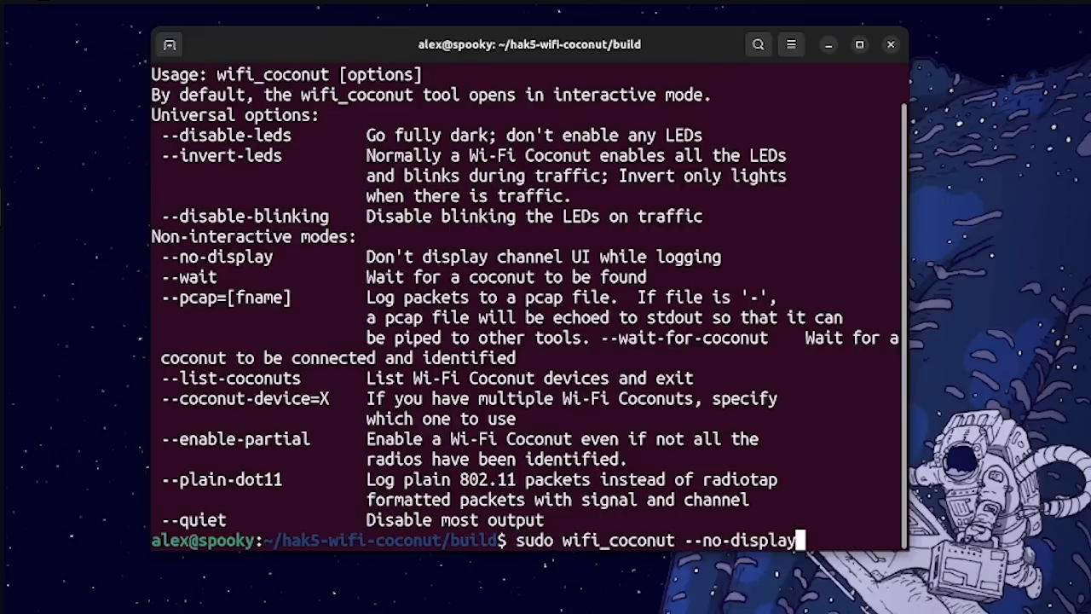
key("Return")
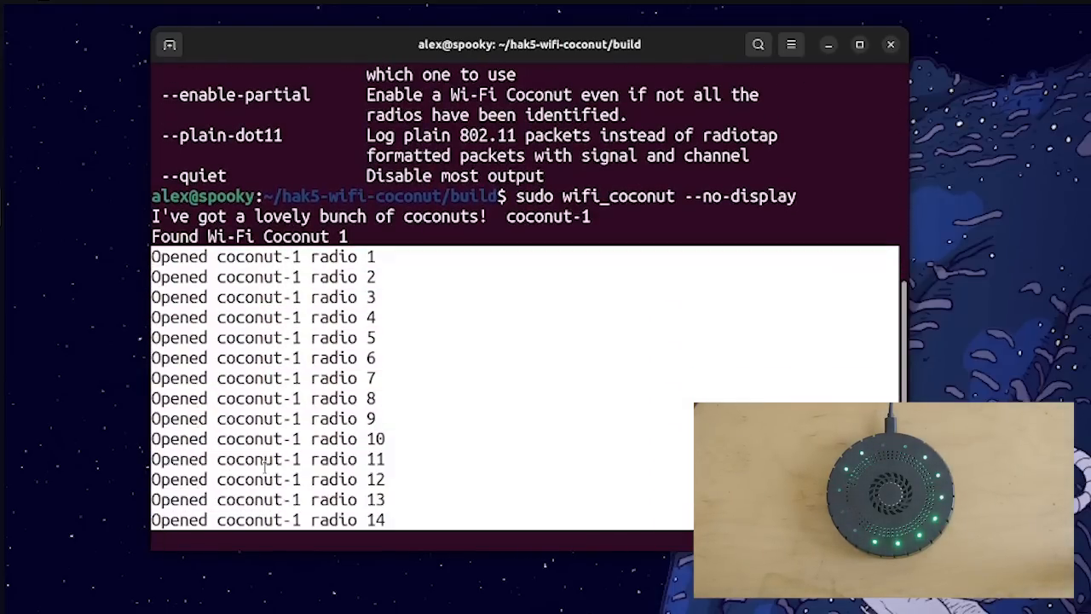
left_click(512, 482)
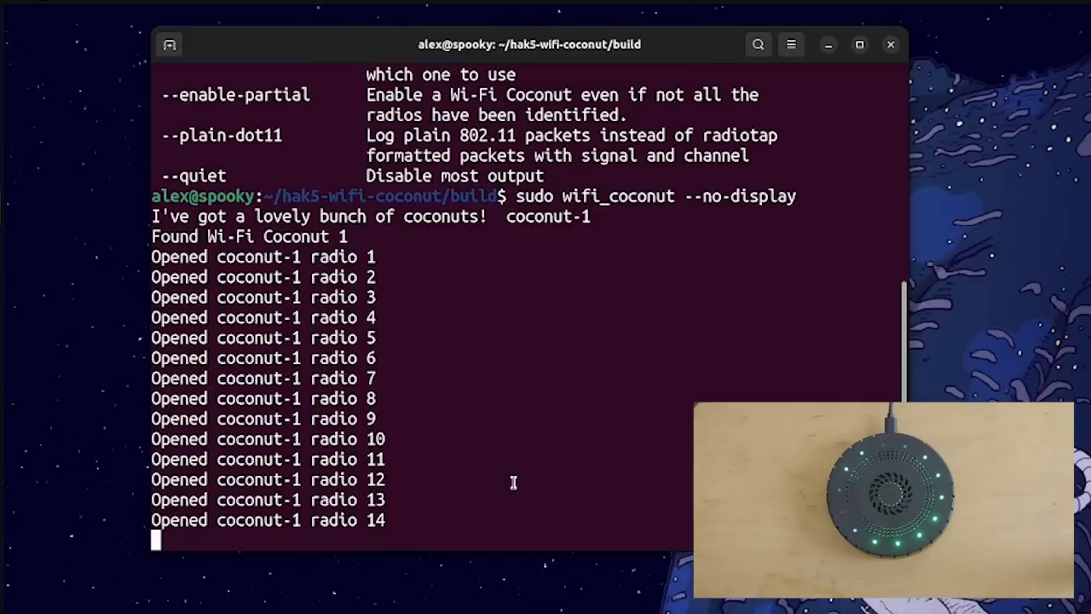
key("ctrl+c")
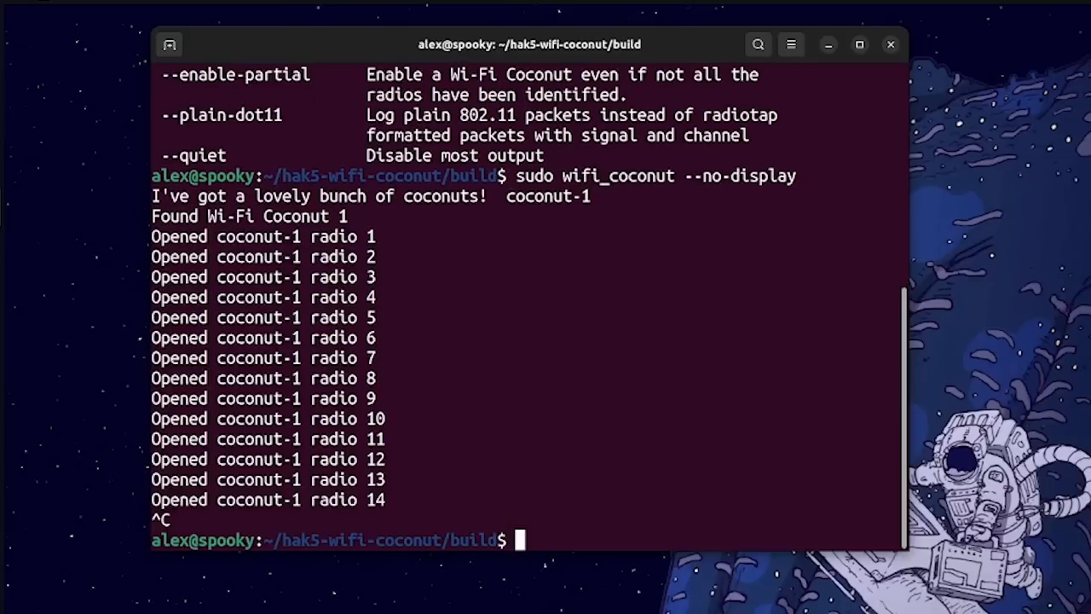
Rerun wifi_coconut in quiet no-display mode and pick out the pcap logging option.
type("sudo wifi_coconut --no-")
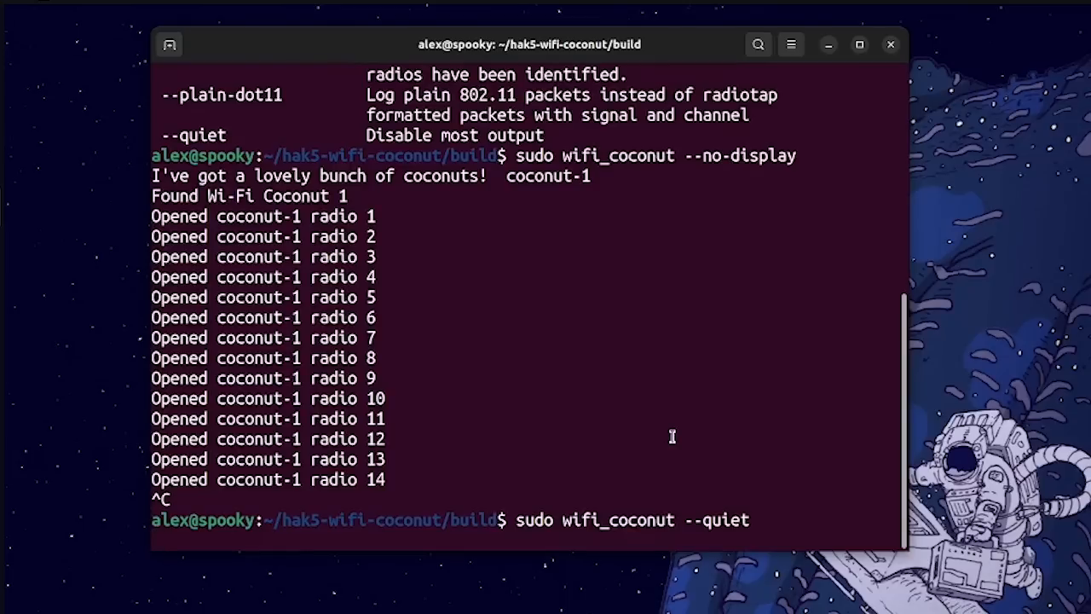
key("Return")
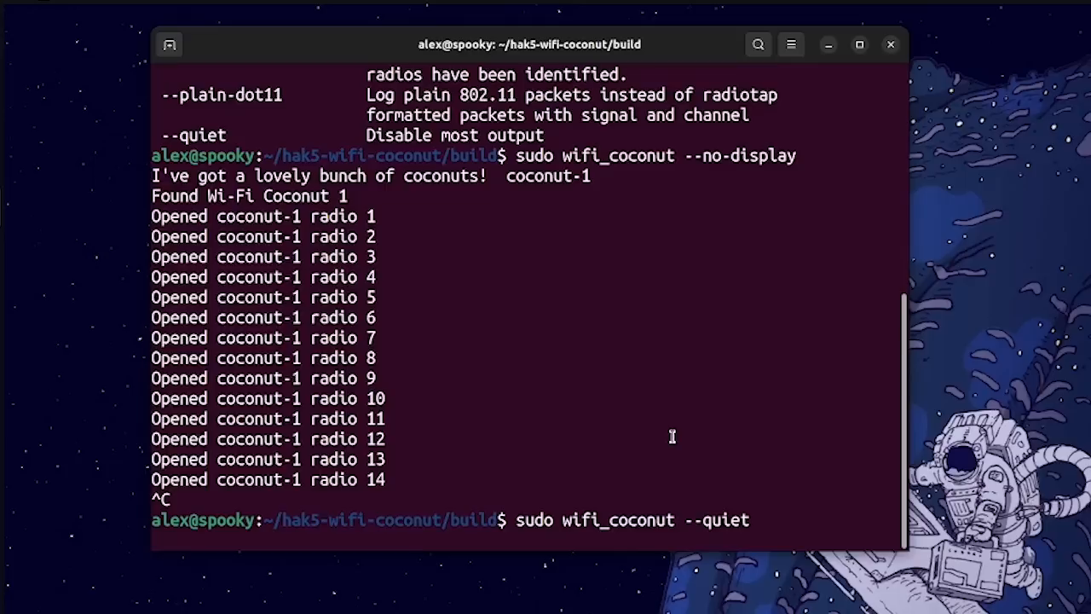
key("Return")
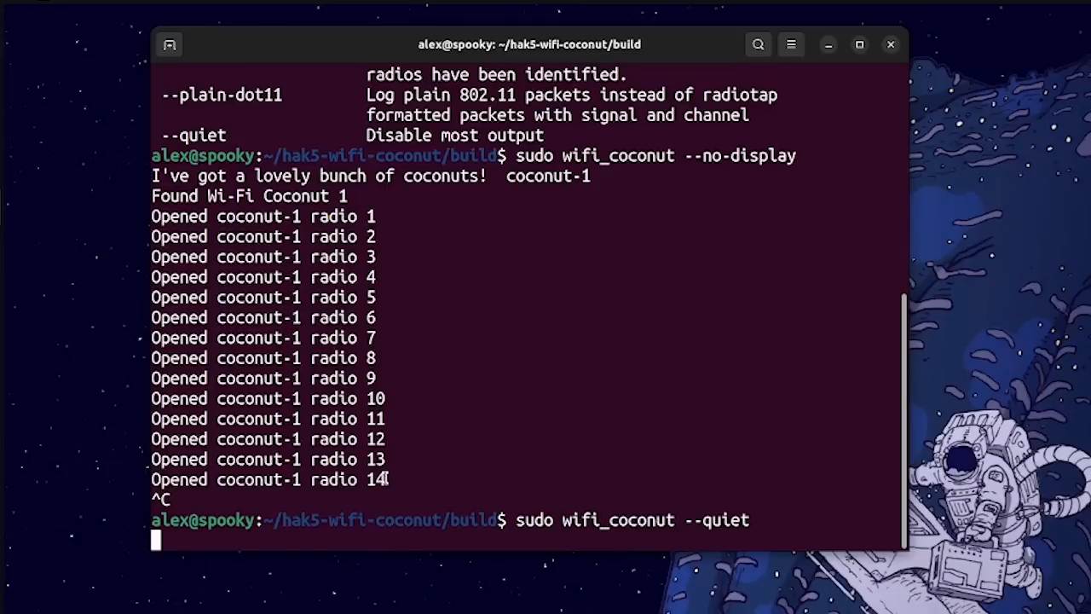
mouse_move(417, 469)
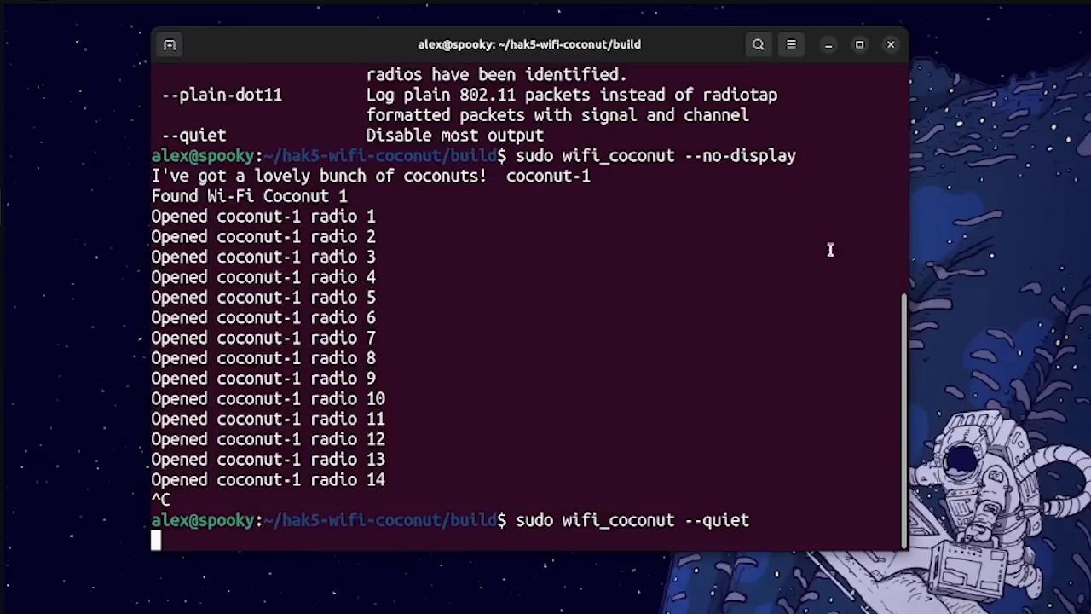
mouse_move(660, 411)
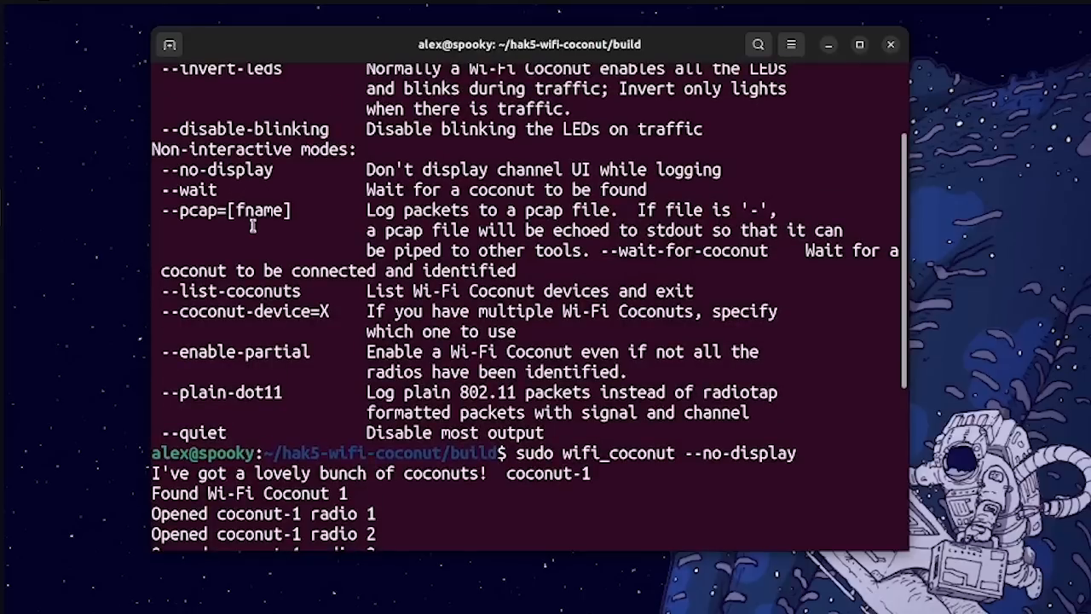
double_click(194, 210)
type("sudo wifi_coconut --no-display --")
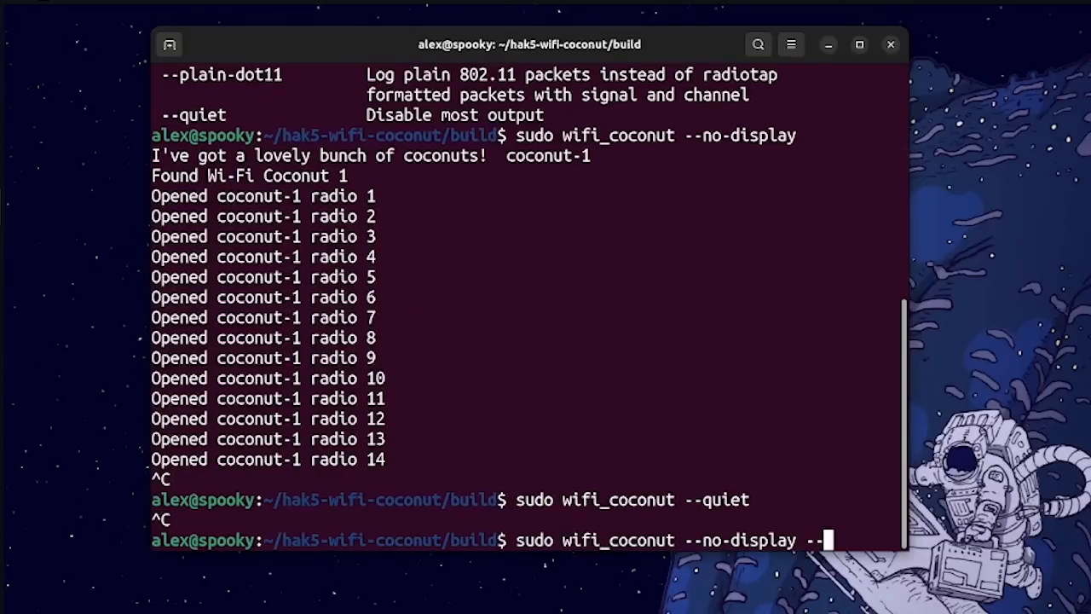
Log all radios into beans.pcap and confirm the file in the build folder.
type("pcap")
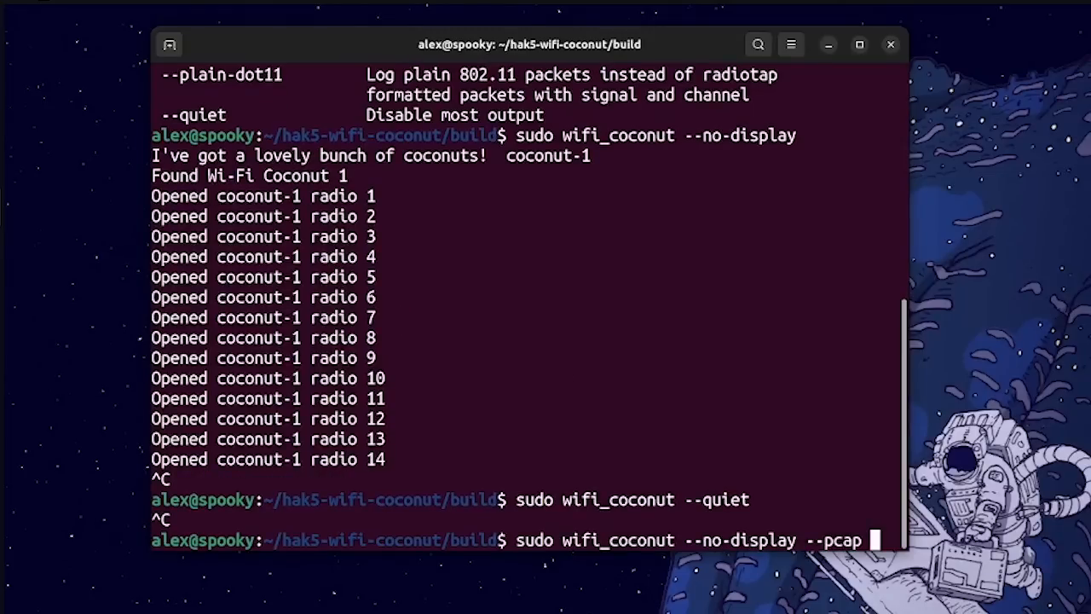
type("beans")
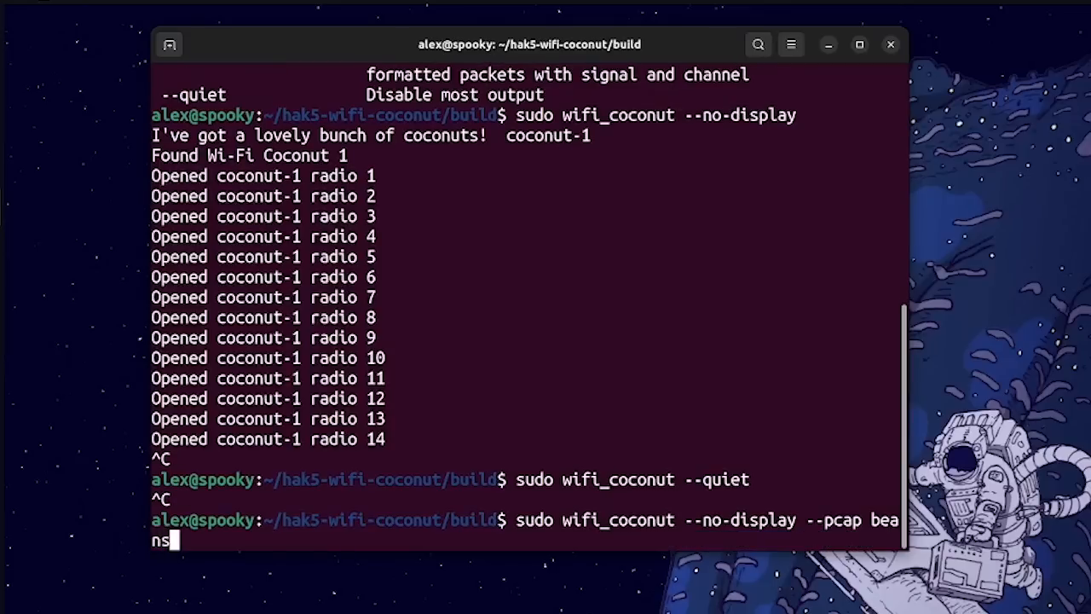
type(".")
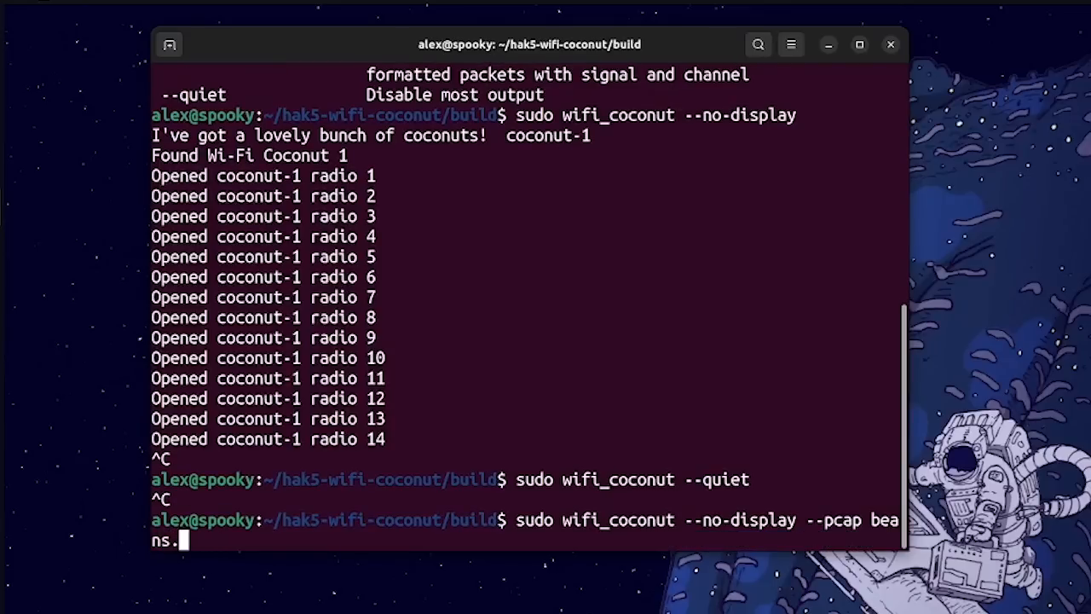
key("Return")
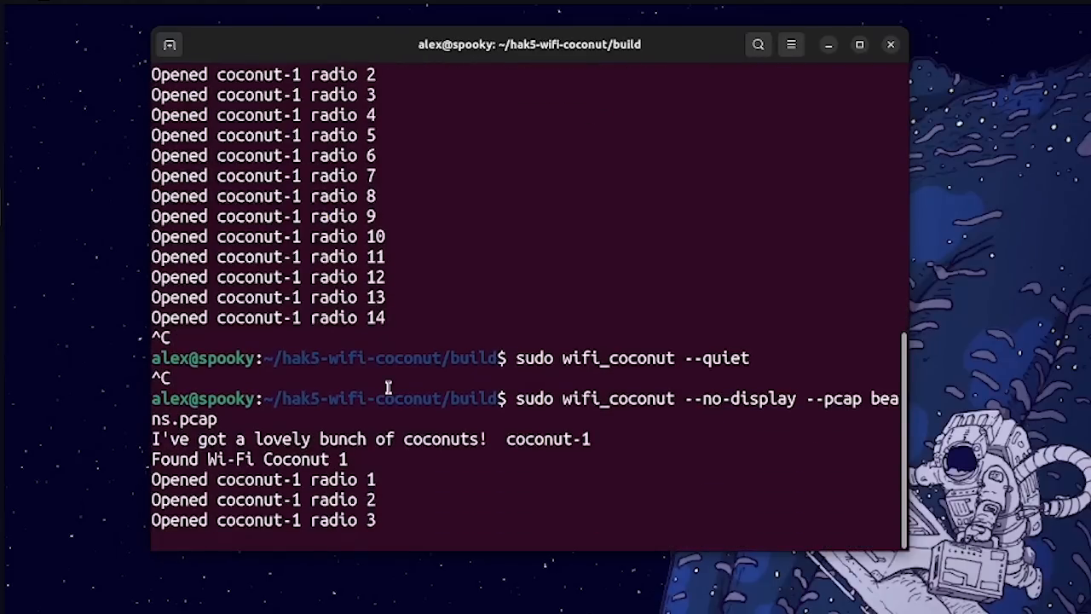
scroll("down", 3)
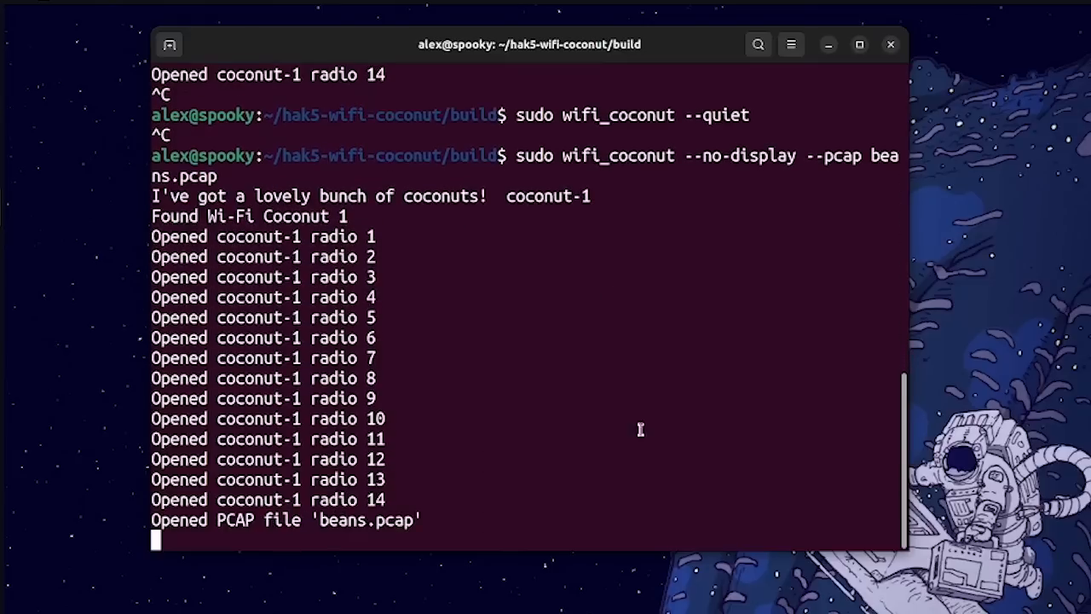
mouse_move(588, 453)
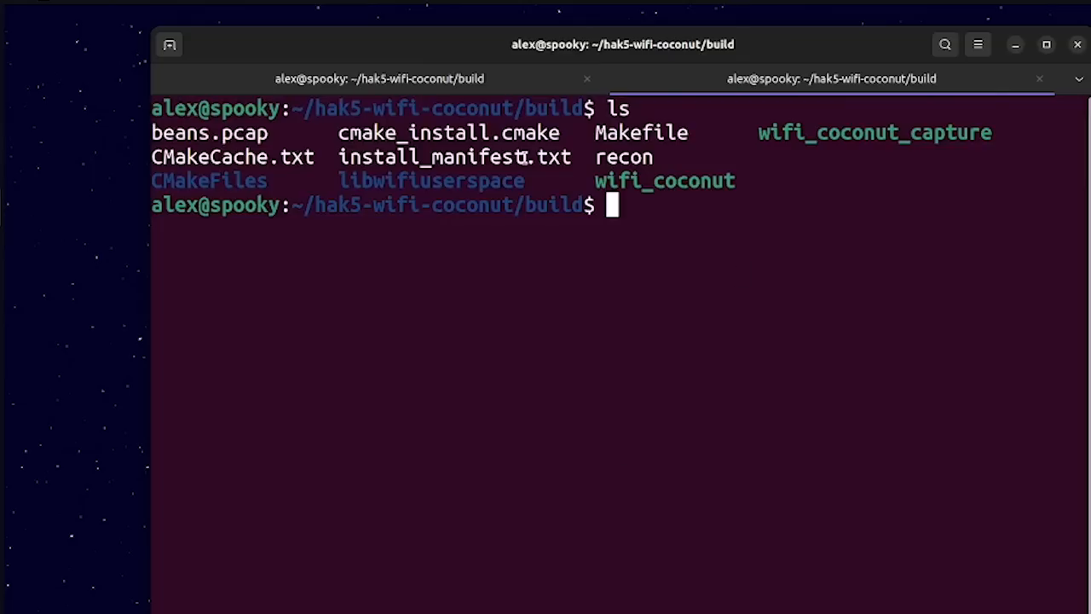
double_click(210, 132)
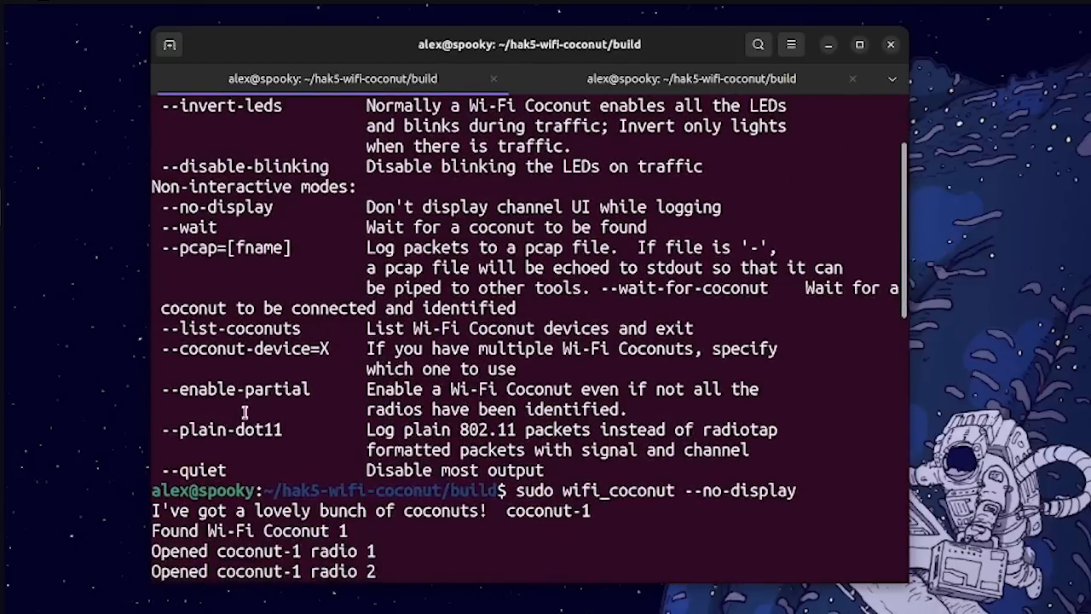
Highlight the --plain-dot11 option and 'radiotap' in its help description.
double_click(205, 430)
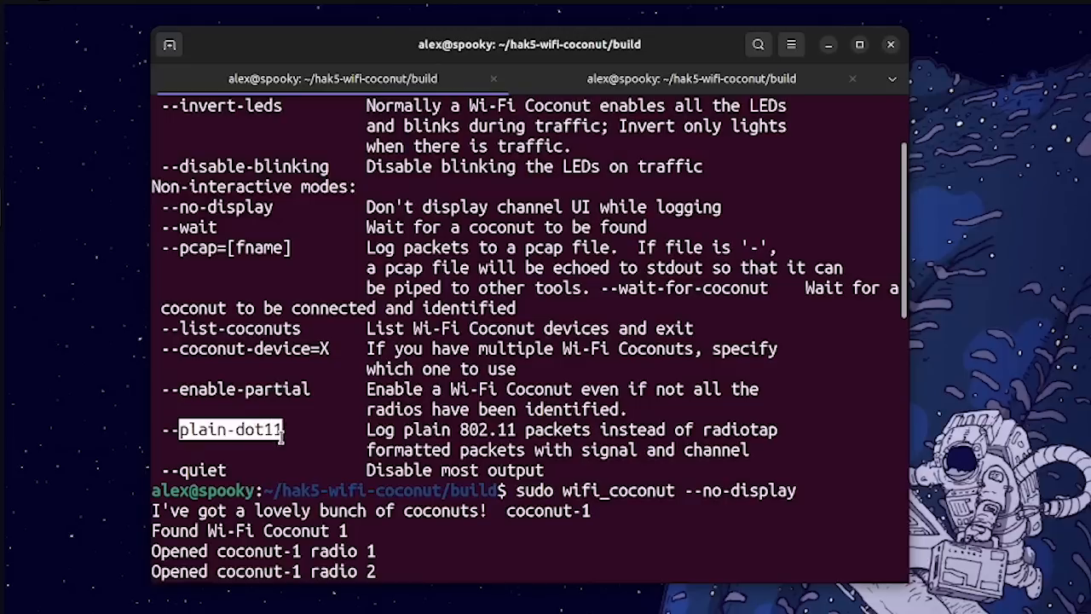
mouse_move(728, 430)
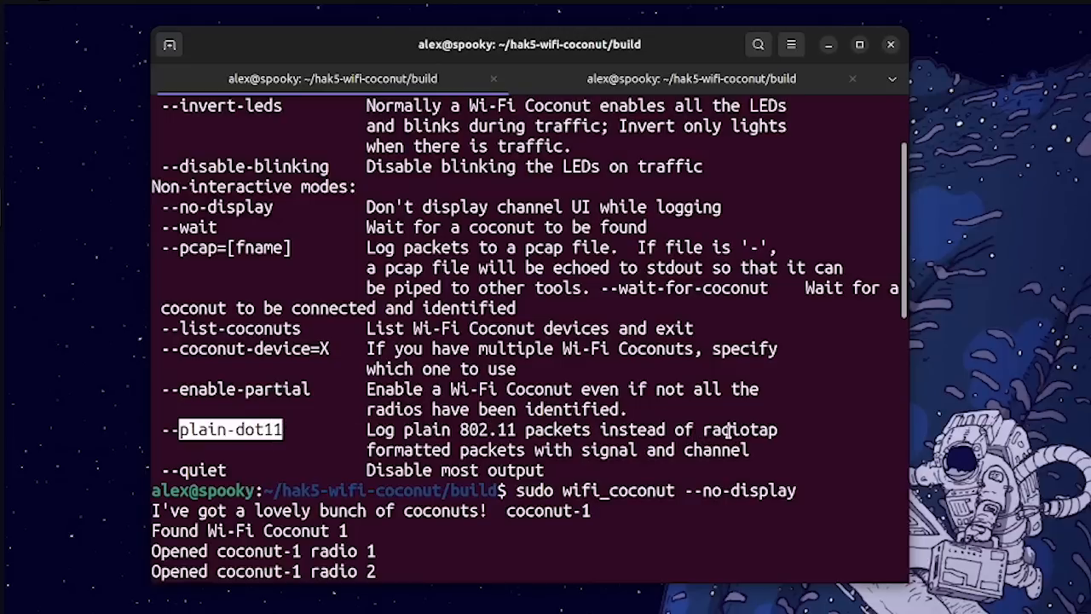
double_click(733, 429)
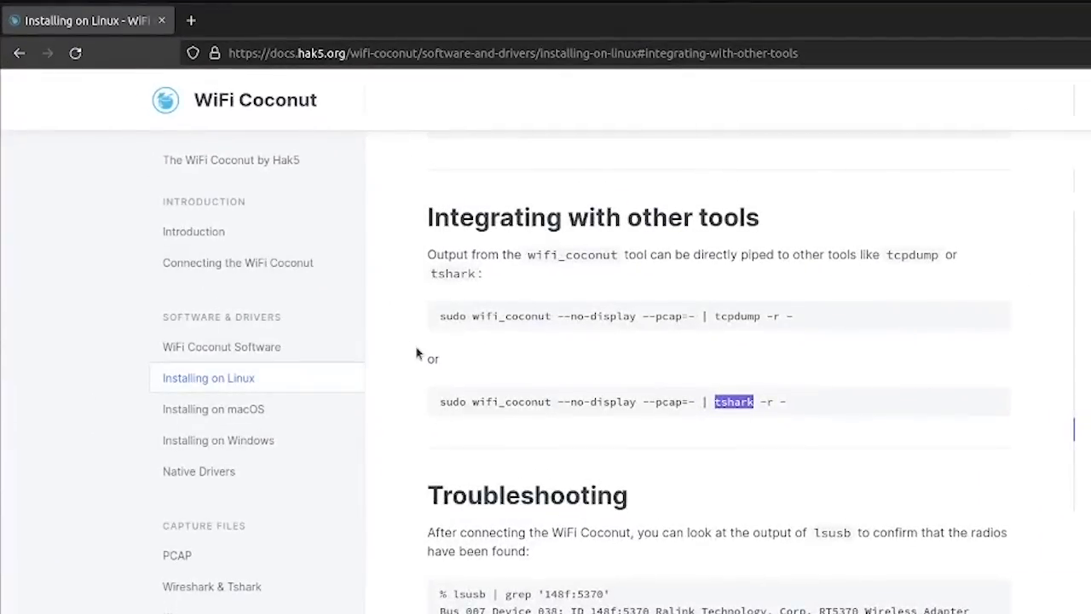
mouse_move(564, 297)
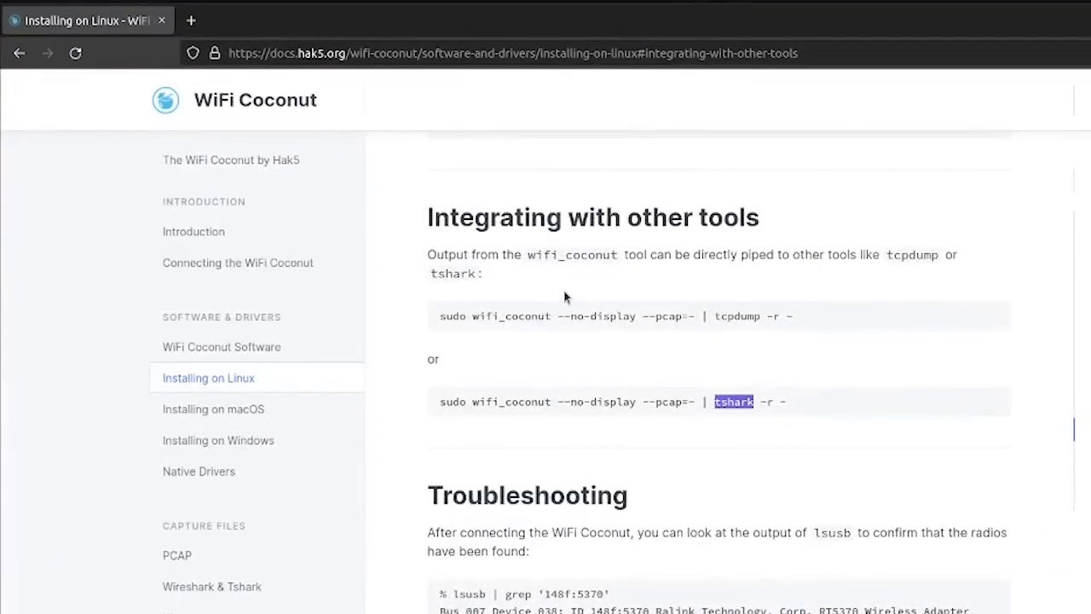
Highlight tcpdump and tshark in the guide's piping examples.
double_click(736, 316)
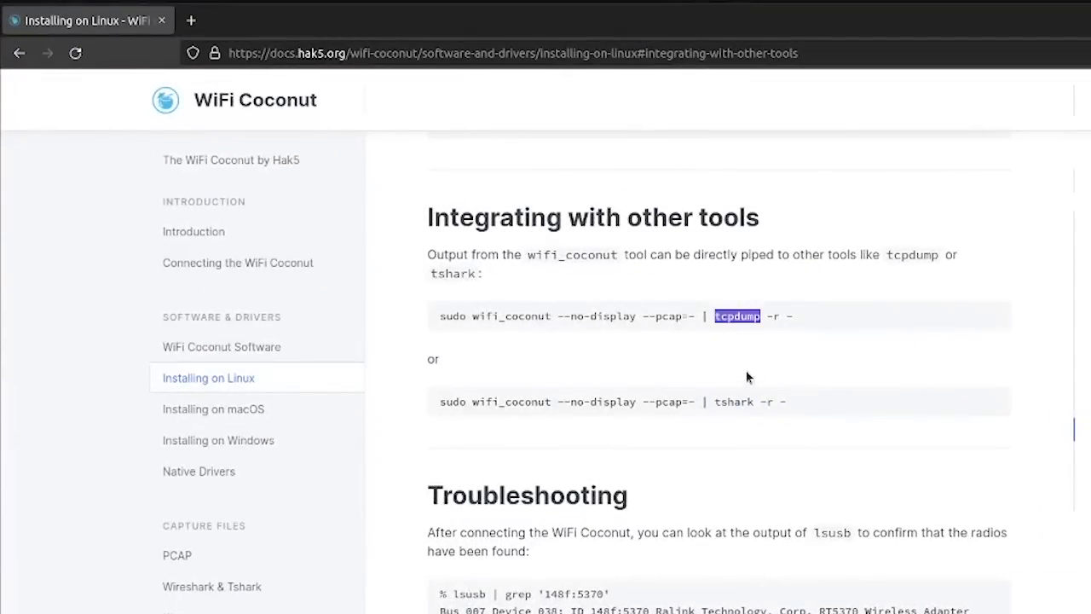
double_click(733, 401)
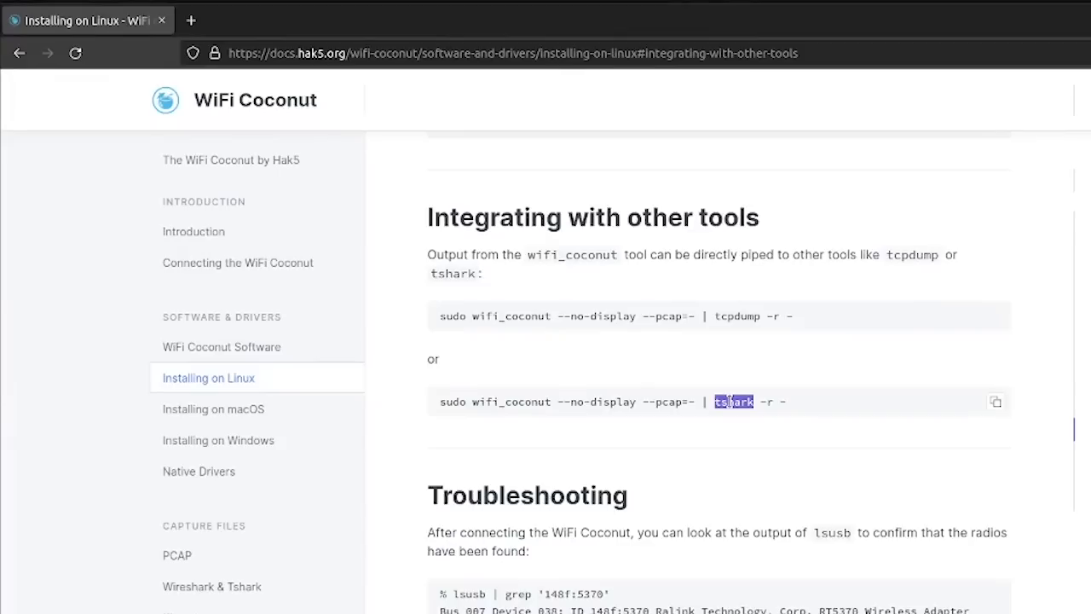
mouse_move(449, 401)
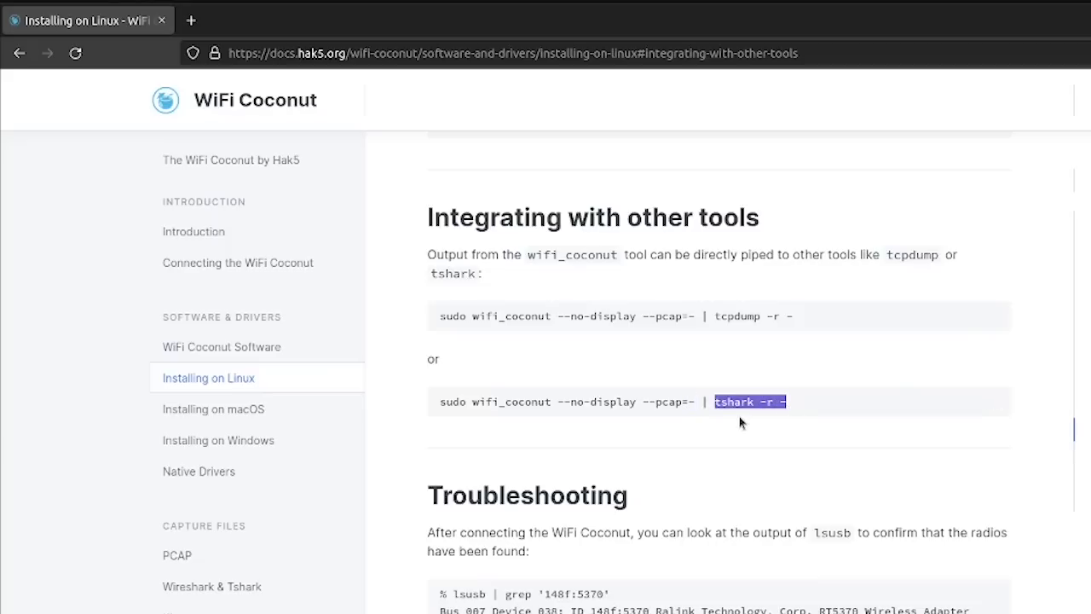
mouse_move(782, 395)
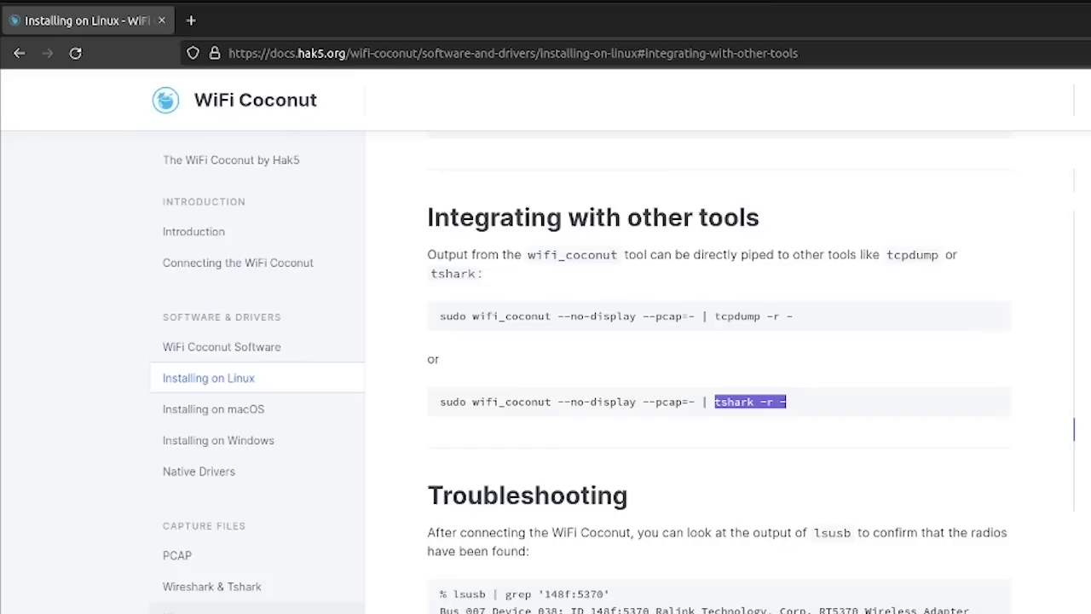
mouse_move(607, 326)
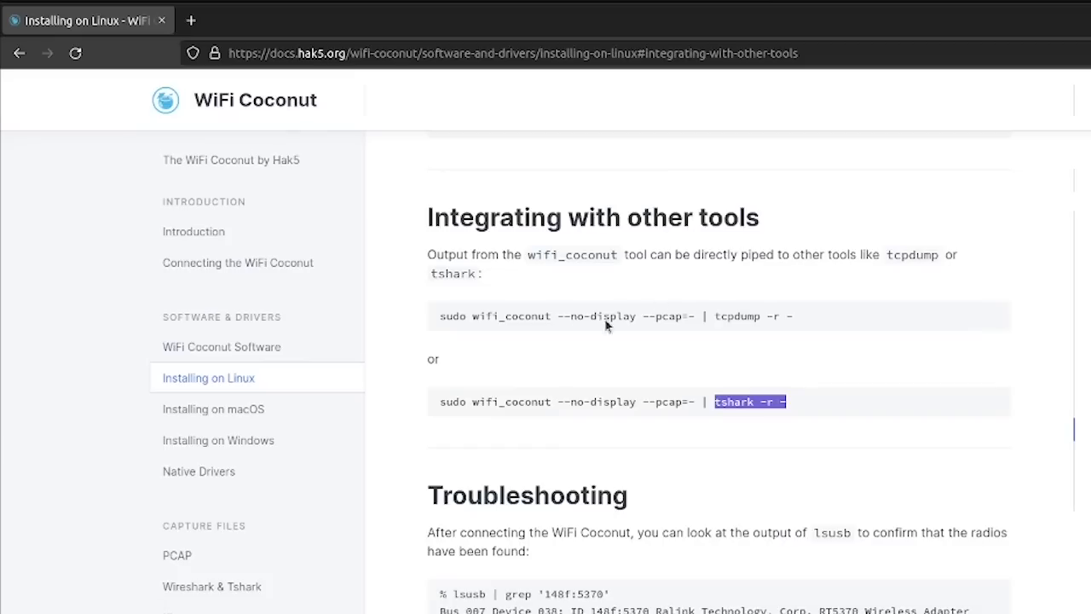
mouse_move(759, 346)
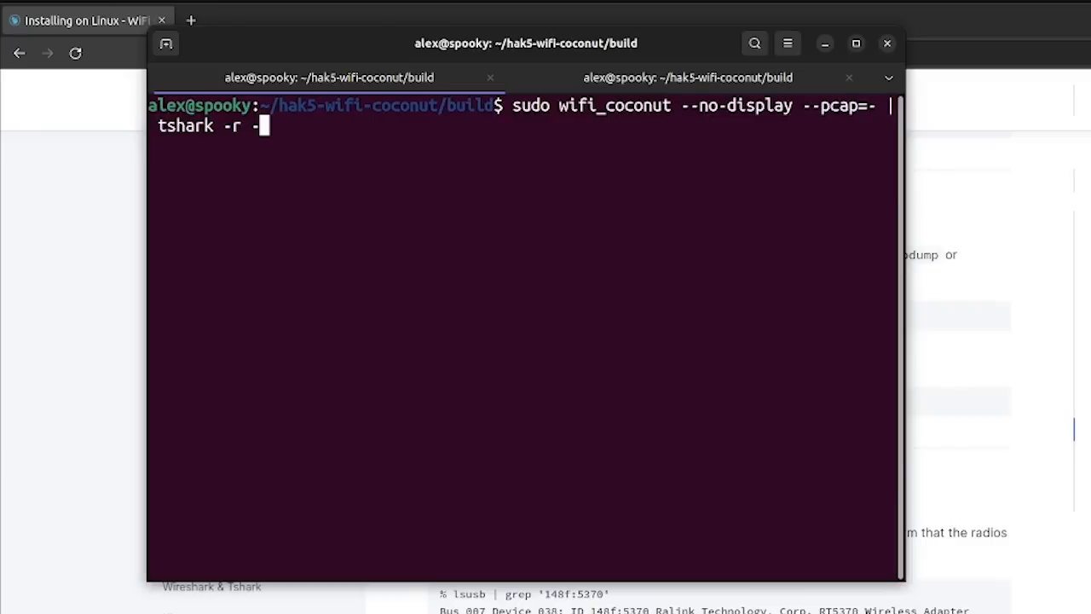
Run 'sudo wifi_coconut --no-display --pcap=- | tshark -r -' and scroll through decoded frames.
key("Return")
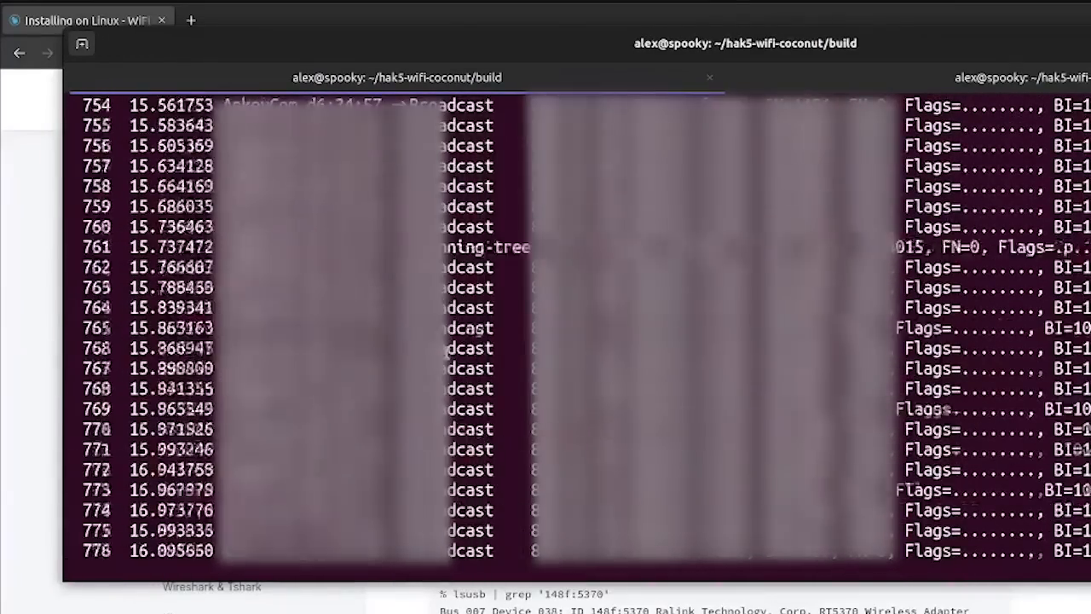
scroll("down", 3)
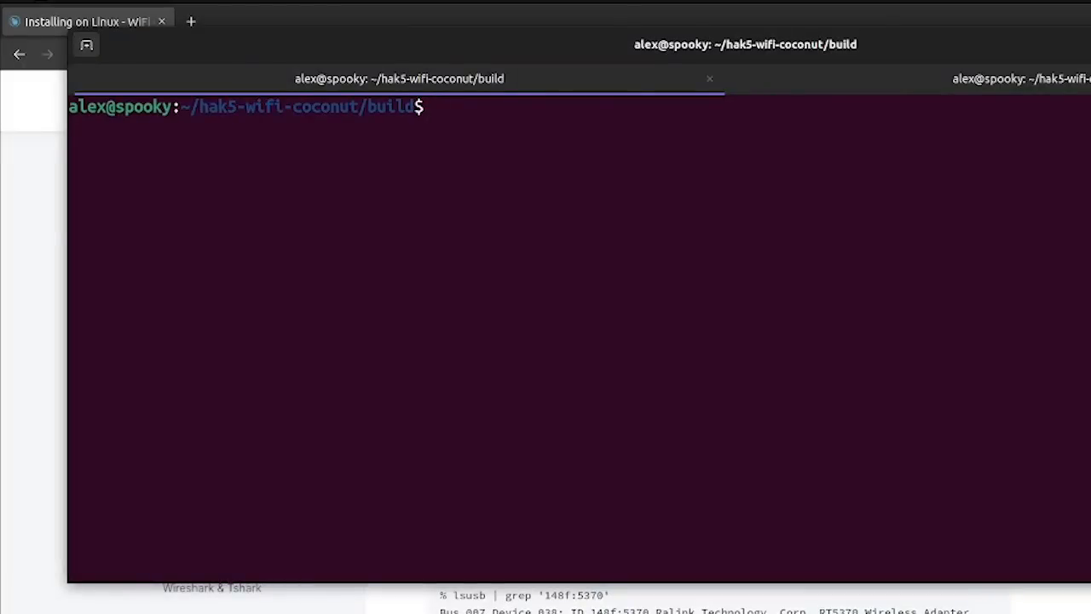
Run sudo wifi_coconut with the password, log to 'recon', then stop with Ctrl+C.
type("sudo wifi_co")
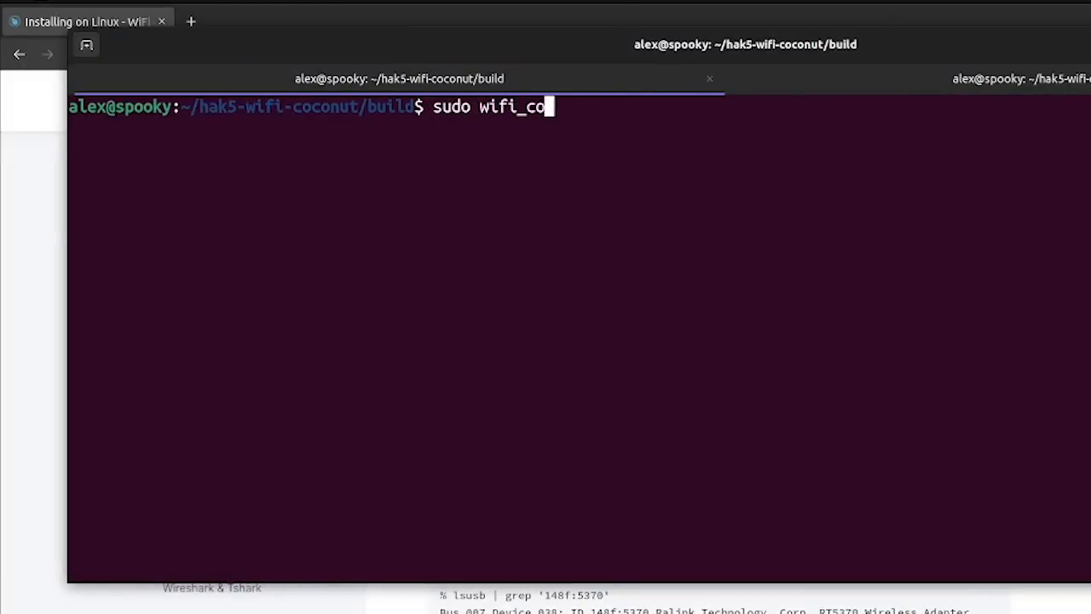
key("Return")
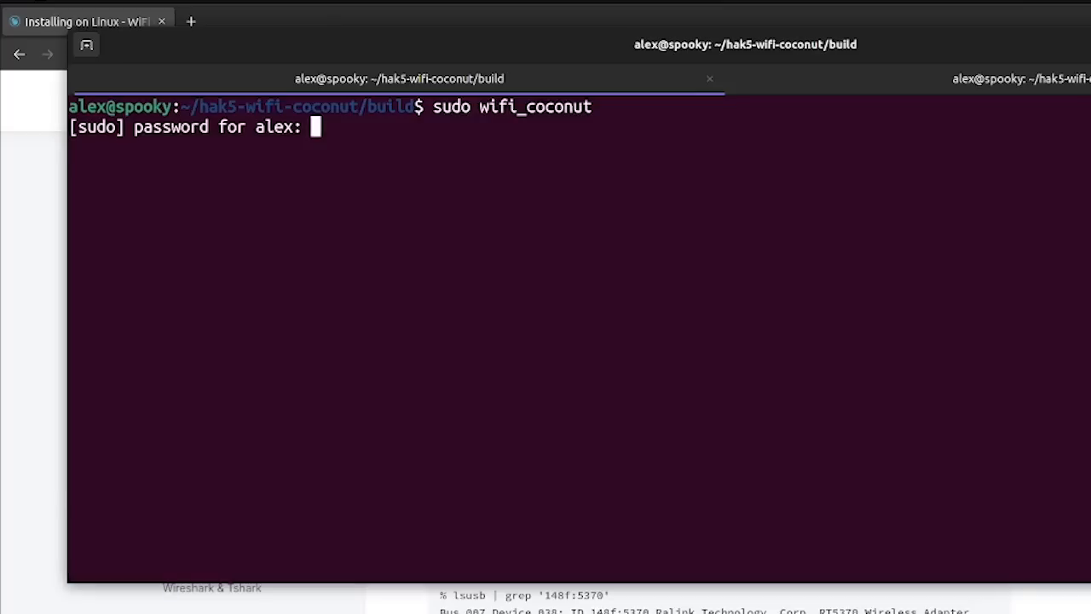
key("Return")
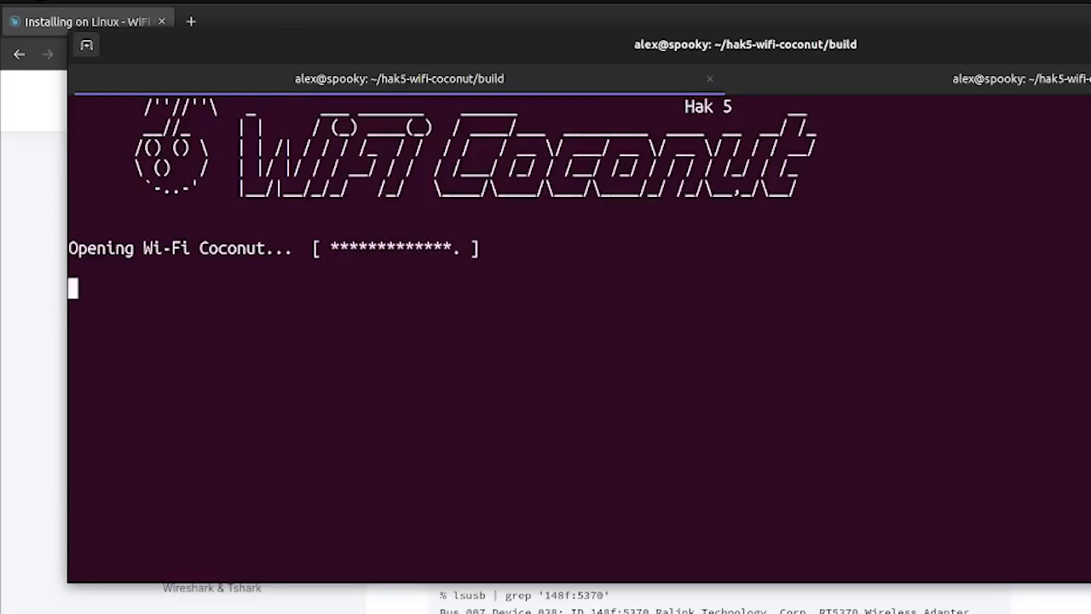
type("recon")
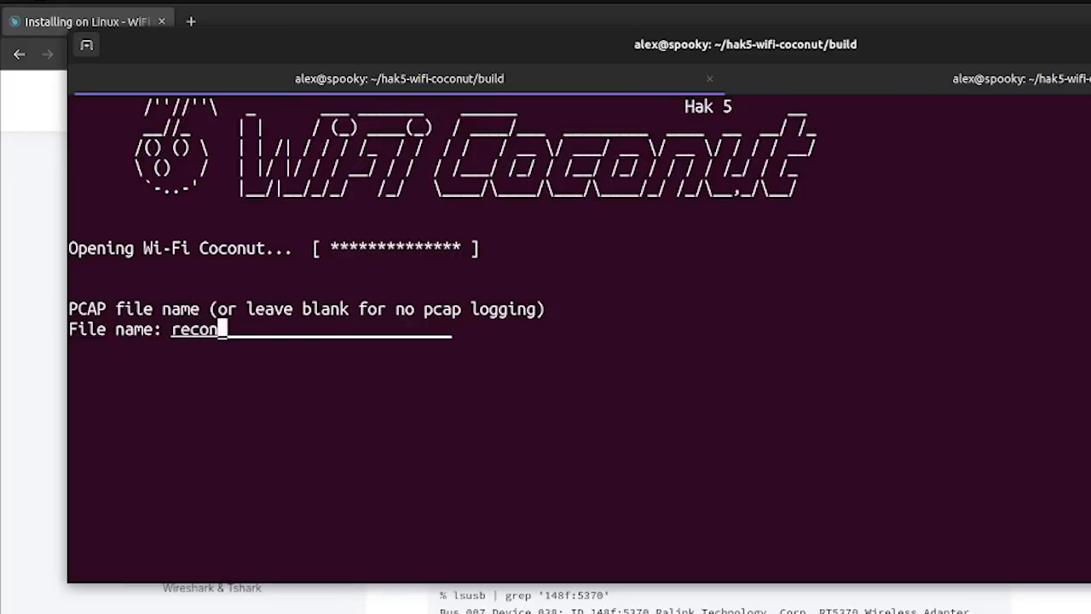
key("Return")
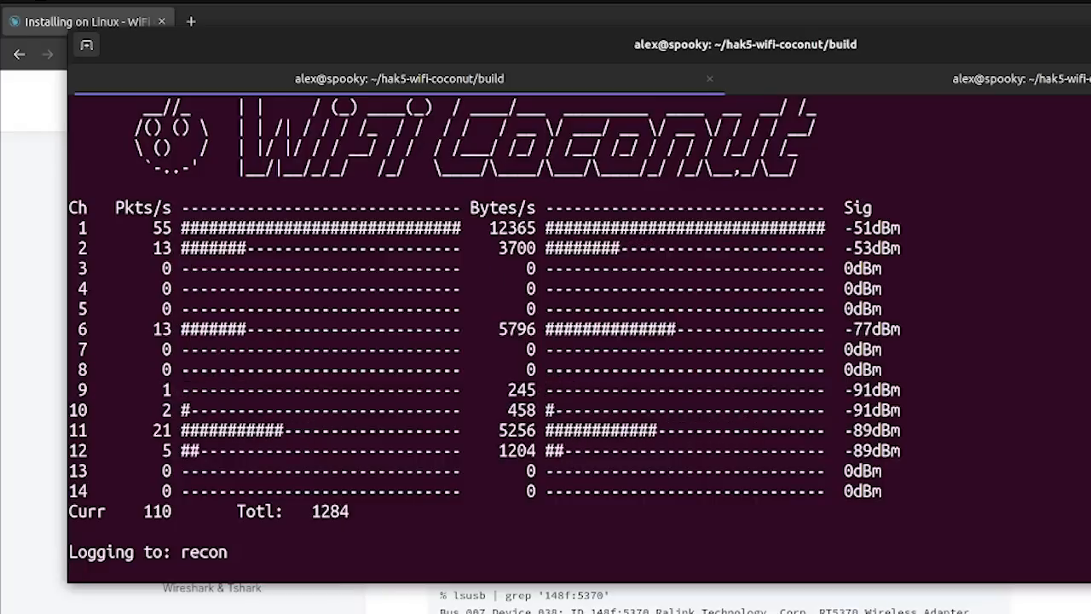
key("ctrl+c")
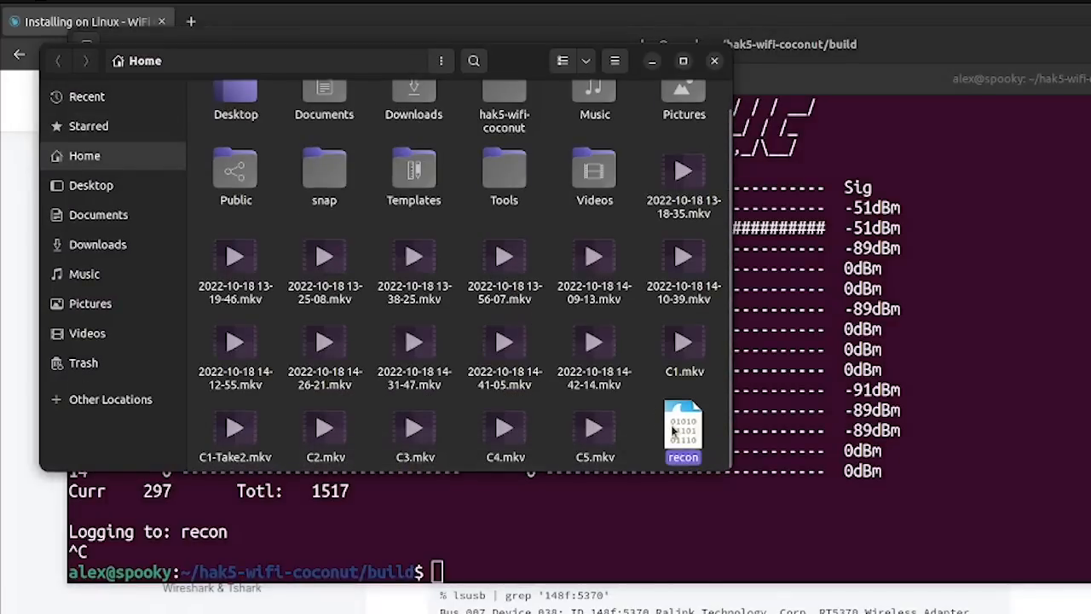
Open the recon capture from the Home folder in Wireshark.
double_click(683, 424)
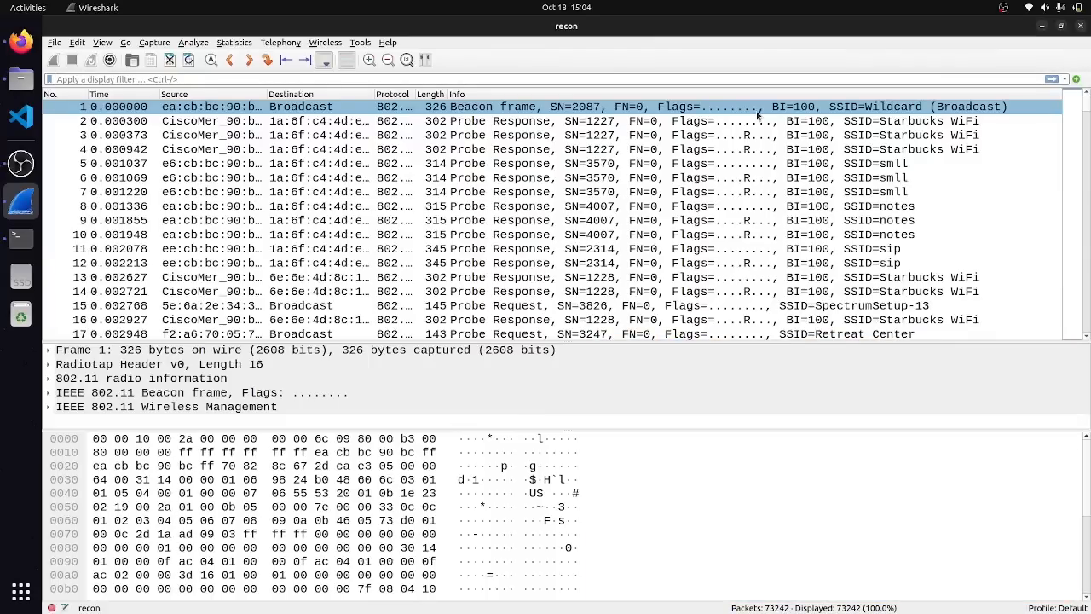
Scroll through the recon packet list, selecting the Guest lola probe request along the way.
scroll("down", 3)
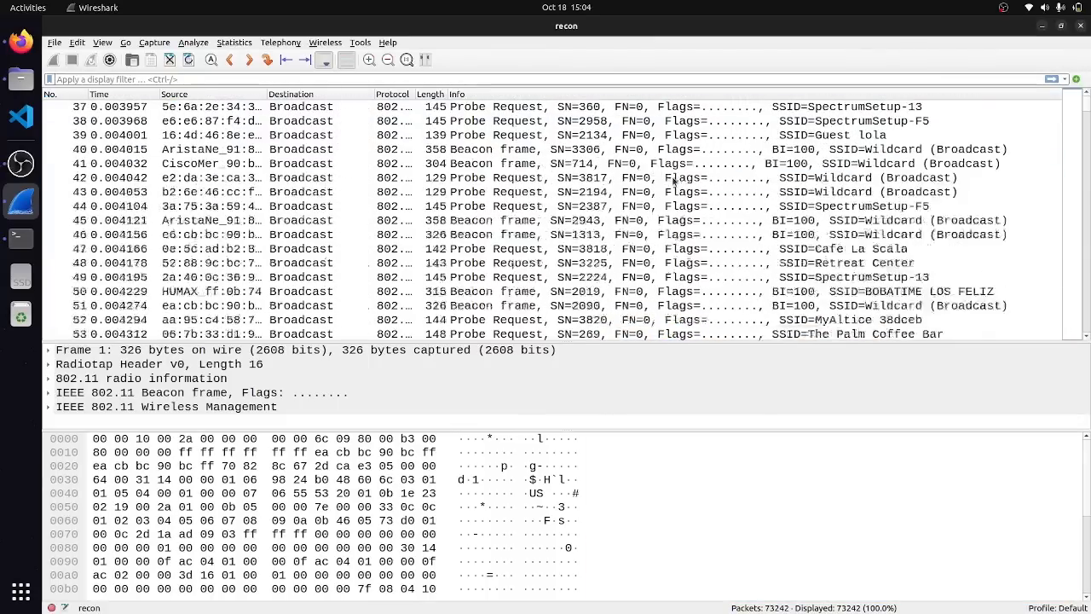
left_click(511, 134)
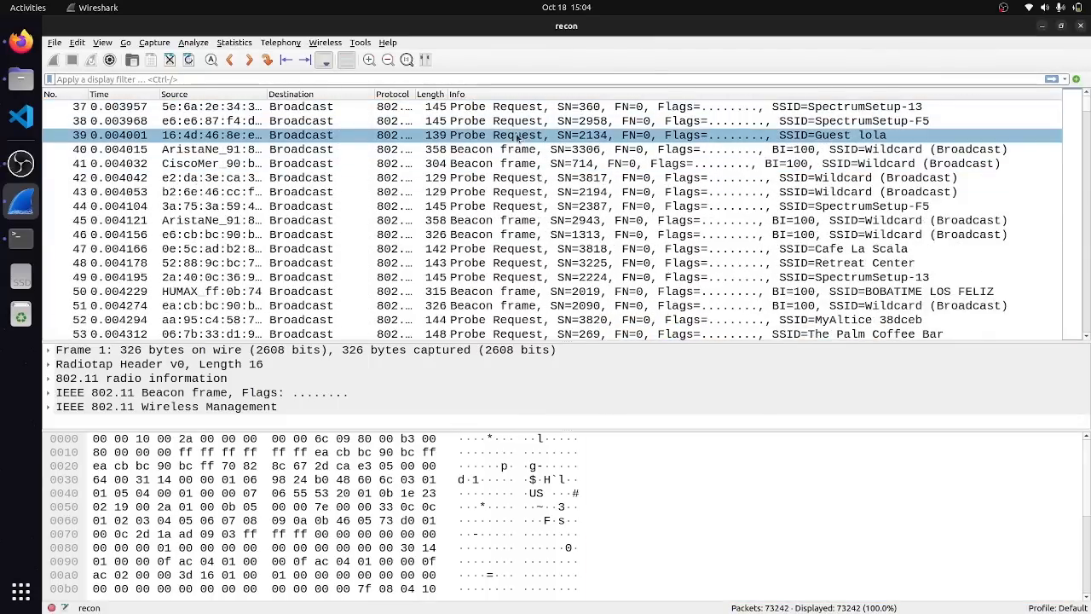
scroll("down", 3)
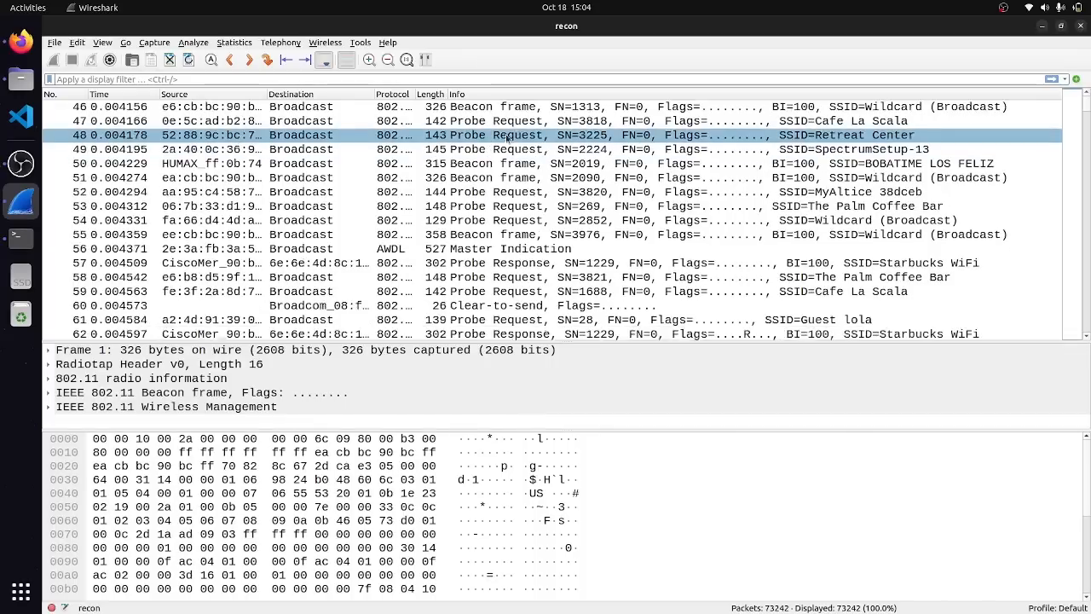
scroll("down", 3)
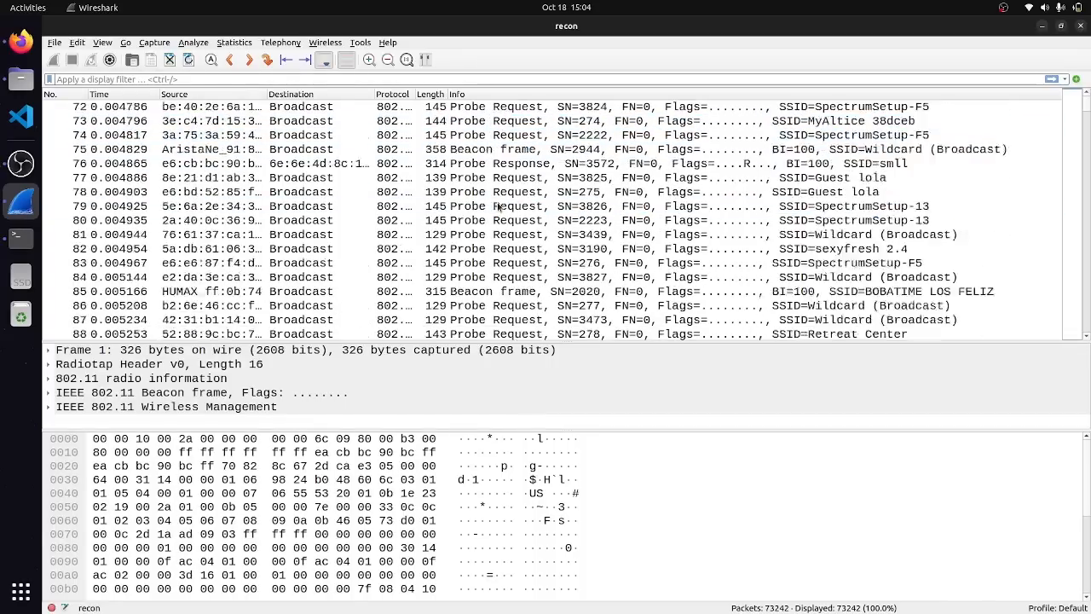
scroll("down", 3)
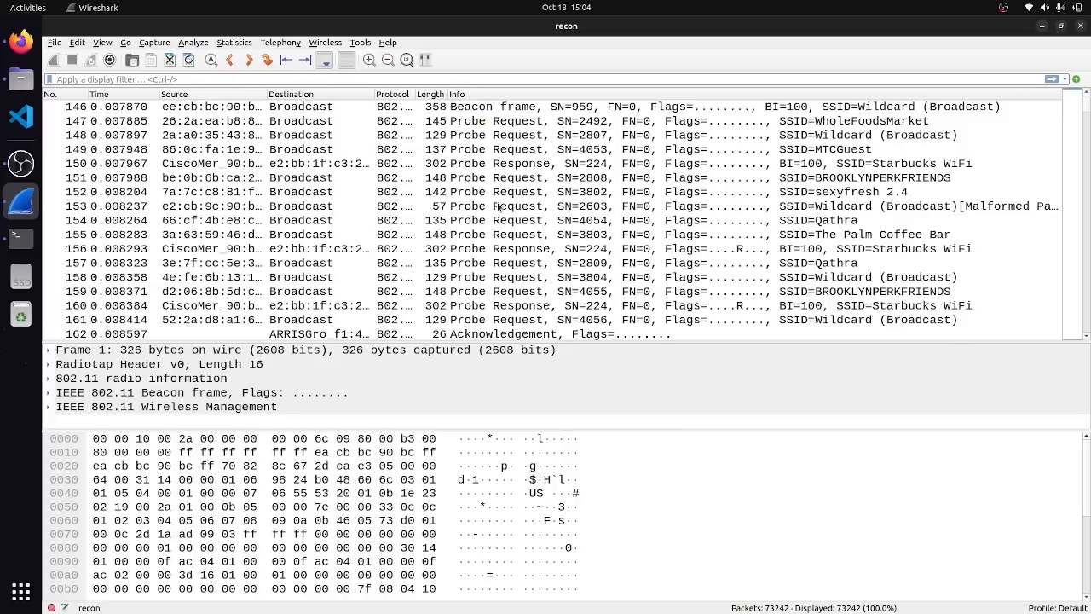
scroll("up", 3)
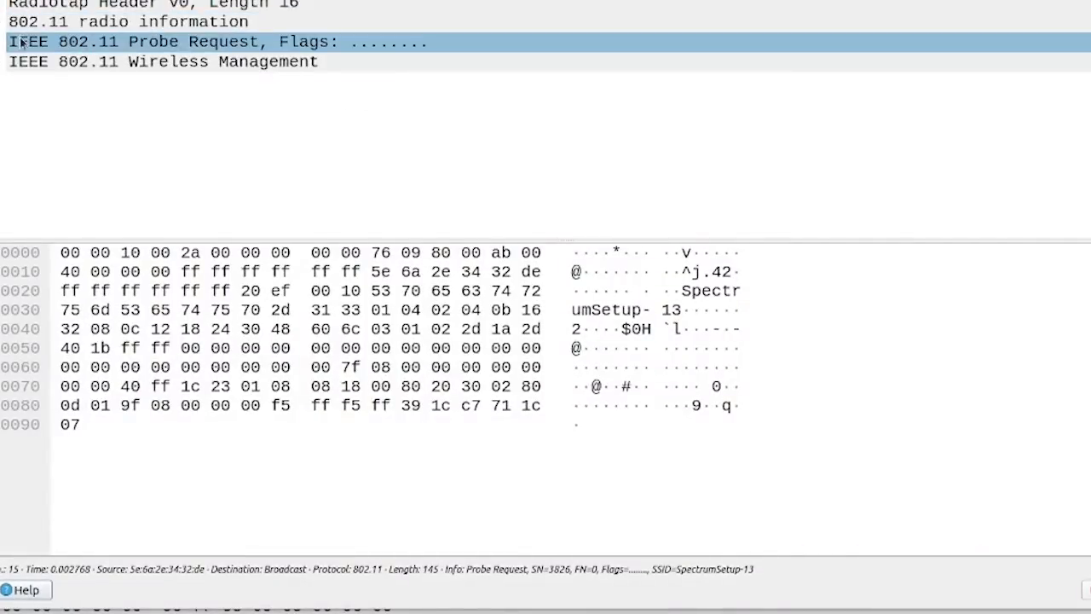
Apply Type/Subtype: Probe Request as a filter, leaving 4,055 probe request packets.
left_click(15, 42)
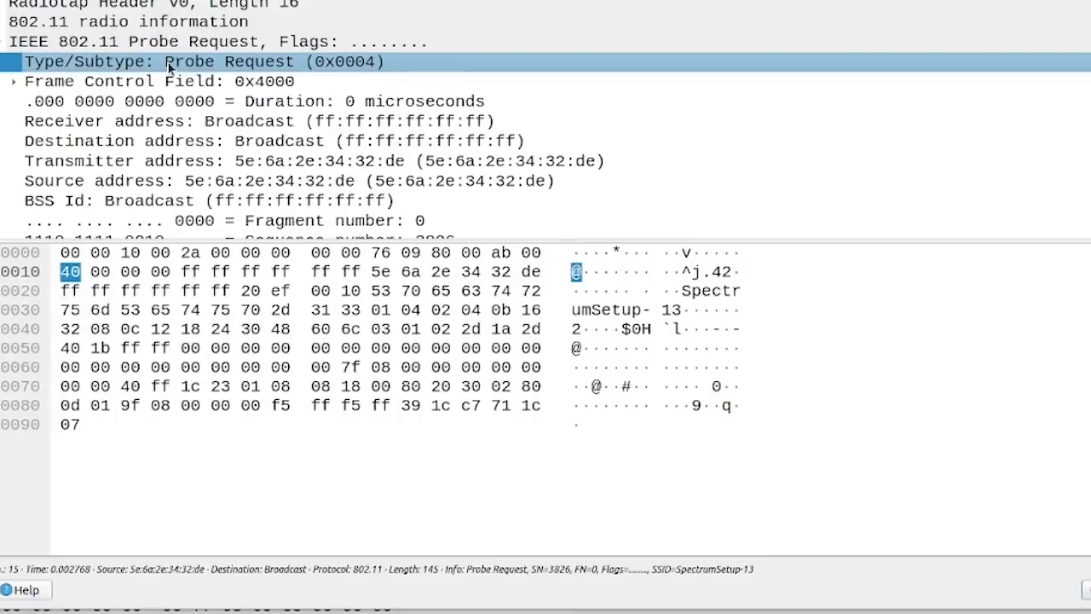
right_click(170, 61)
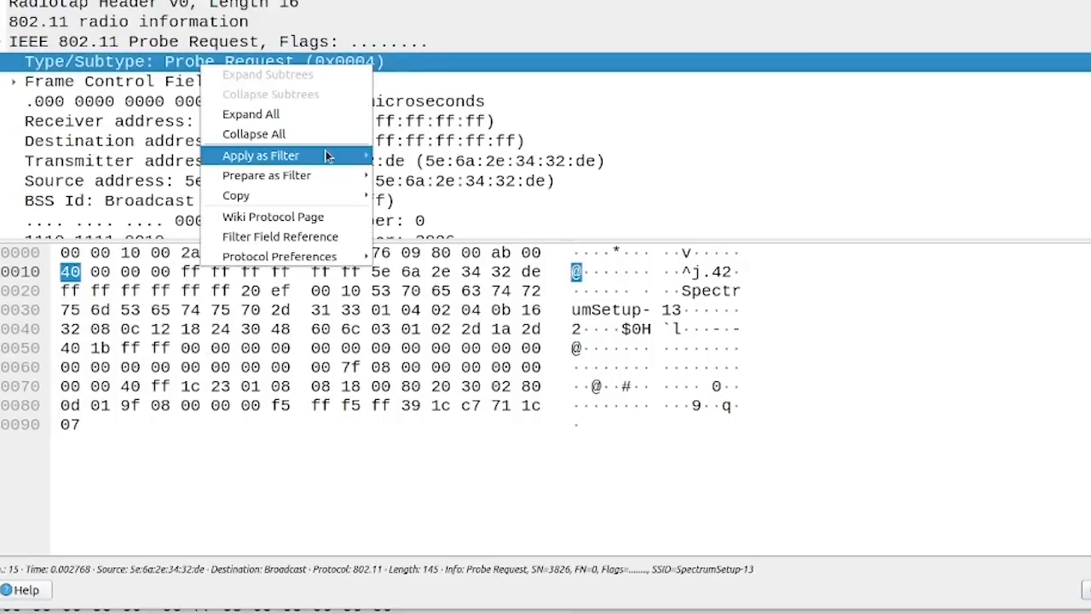
left_click(260, 155)
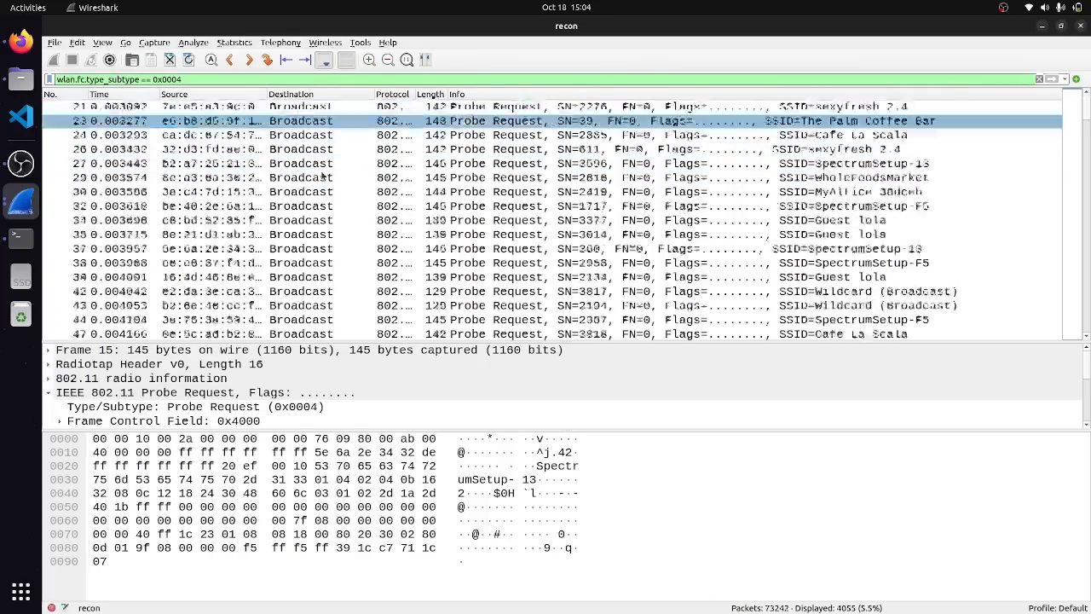
scroll("down", 3)
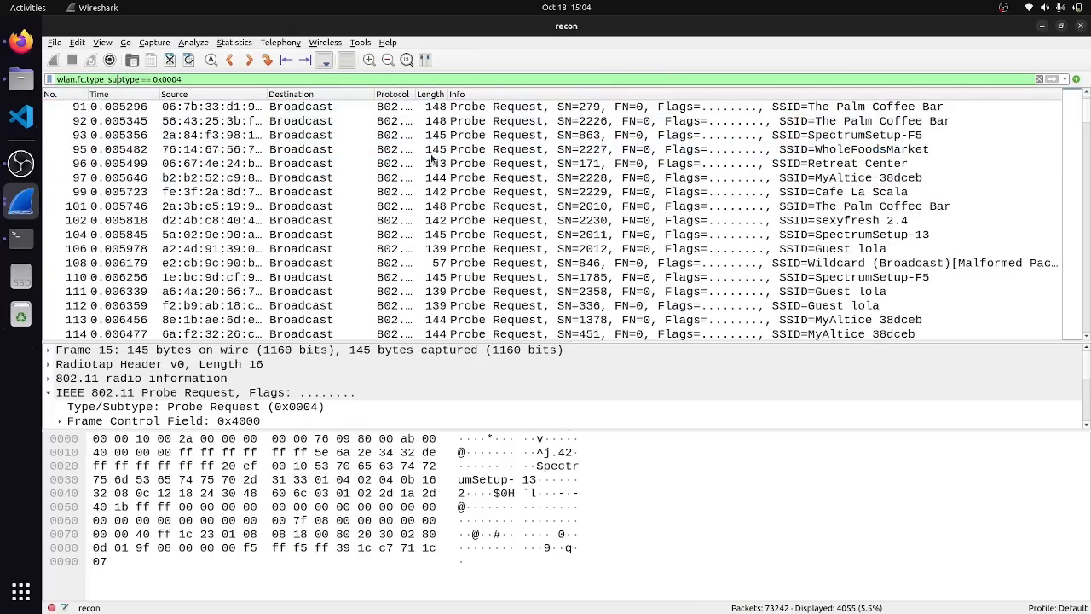
scroll("down", 3)
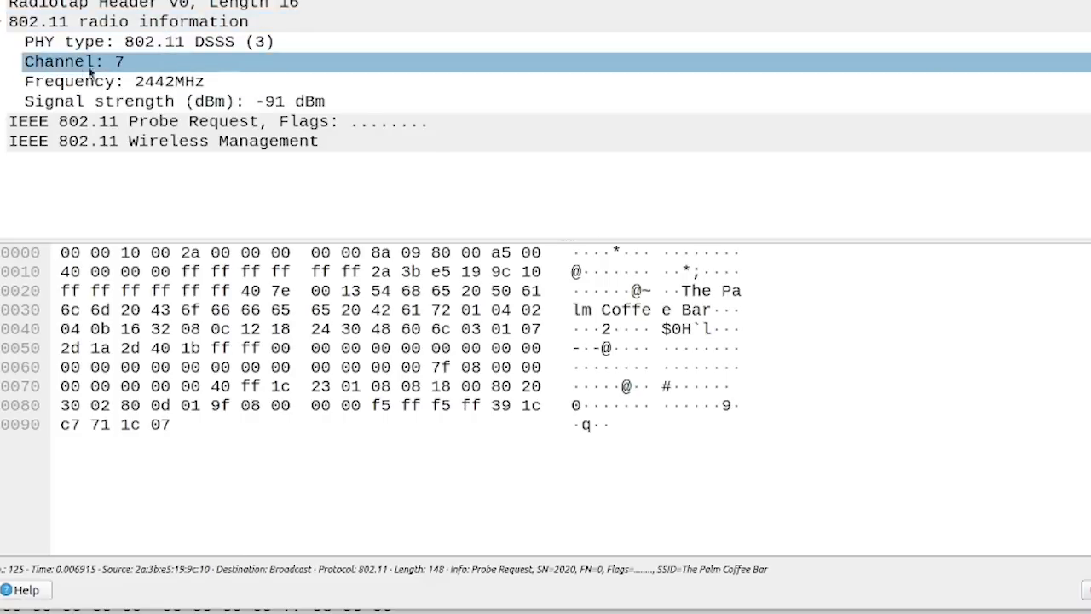
Apply the packet's Channel: 7 field as a filter, showing 425 packets.
left_click(171, 101)
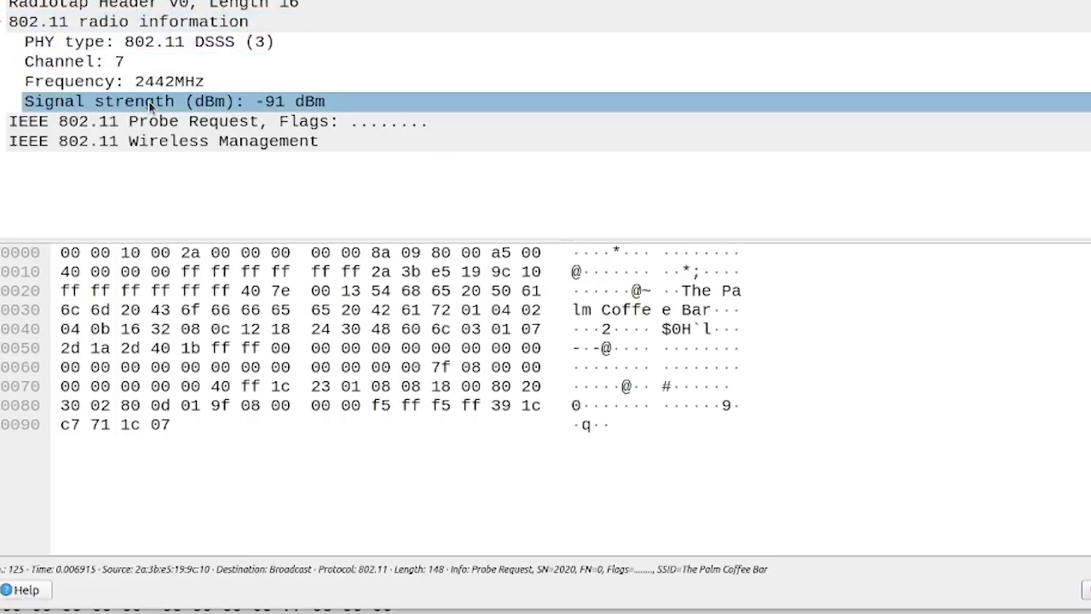
left_click(73, 60)
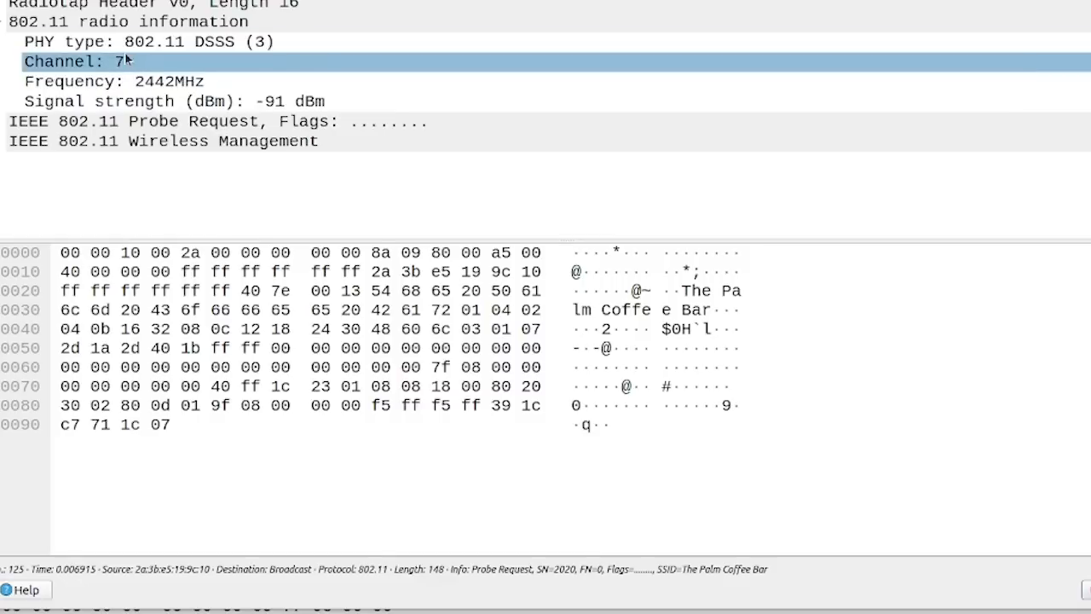
left_click(115, 81)
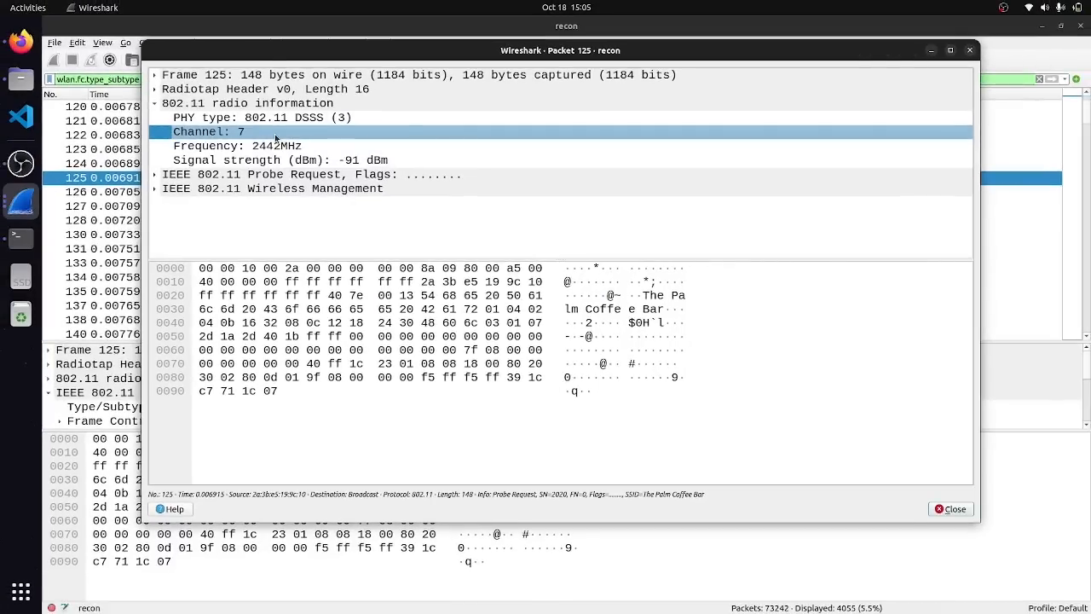
right_click(209, 131)
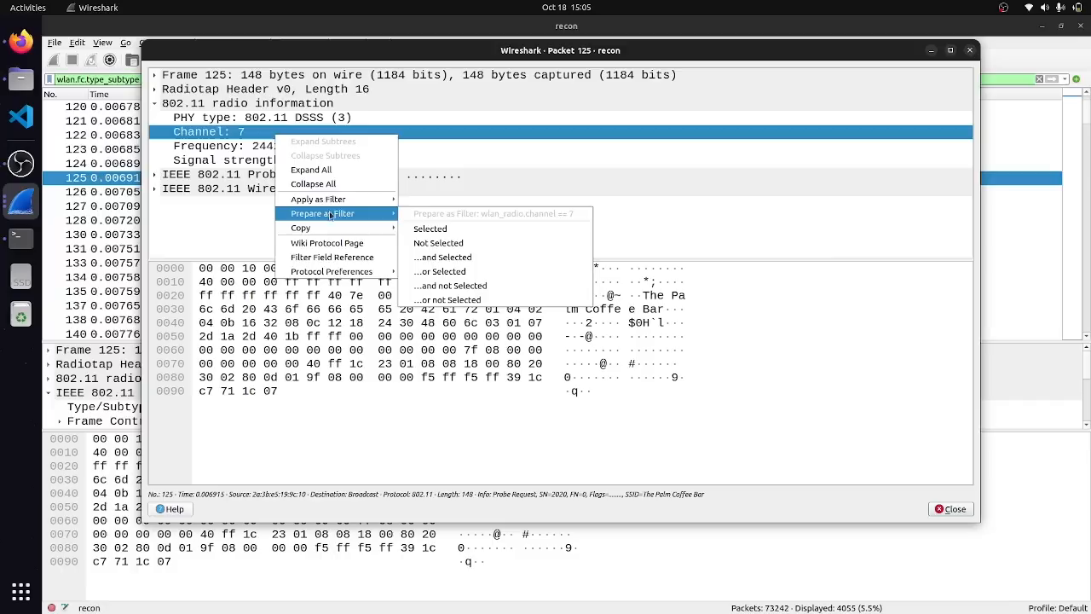
mouse_move(318, 198)
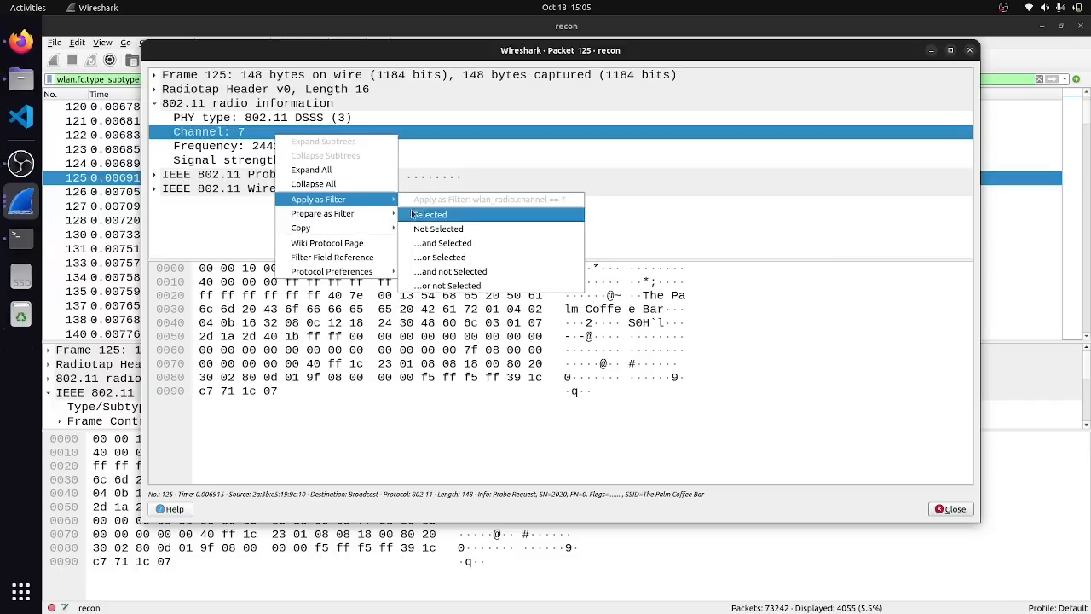
left_click(430, 214)
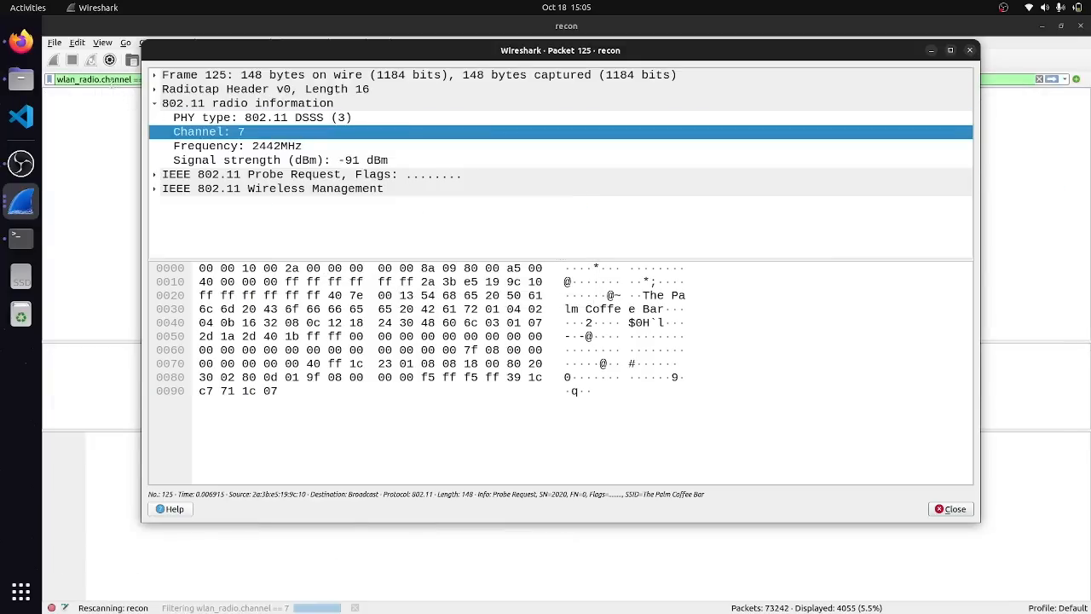
Close the packet window and change the filter to wlan_radio.channel == 14.
left_click(950, 509)
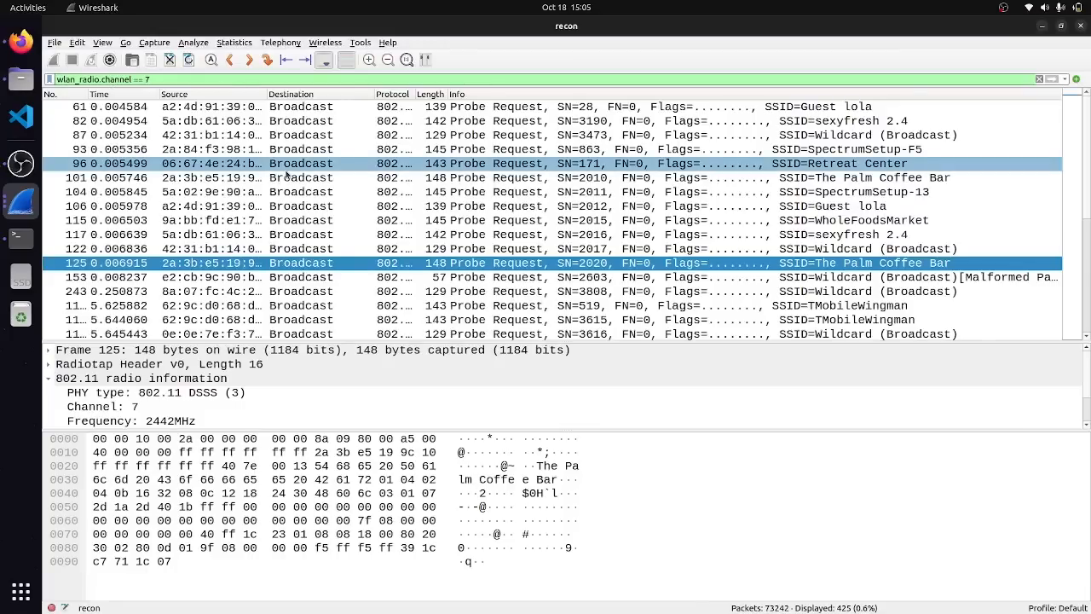
scroll("down", 3)
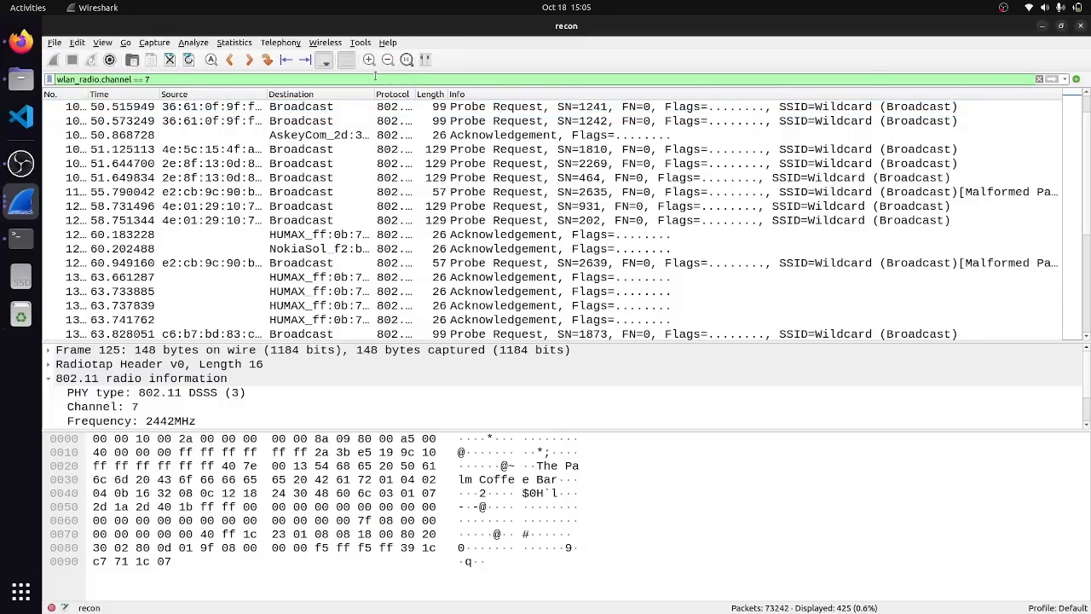
type("14")
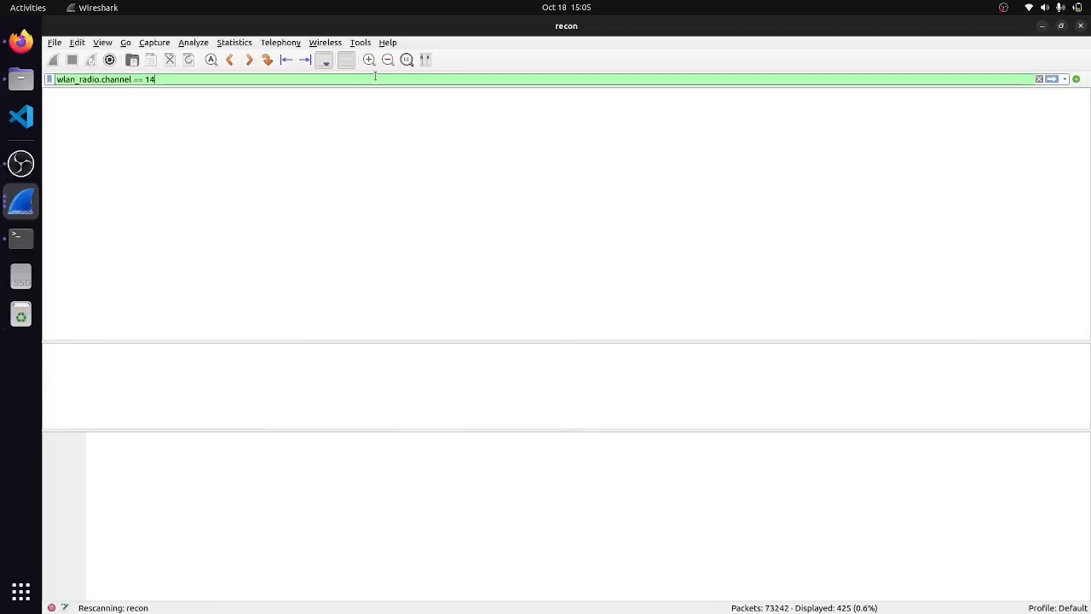